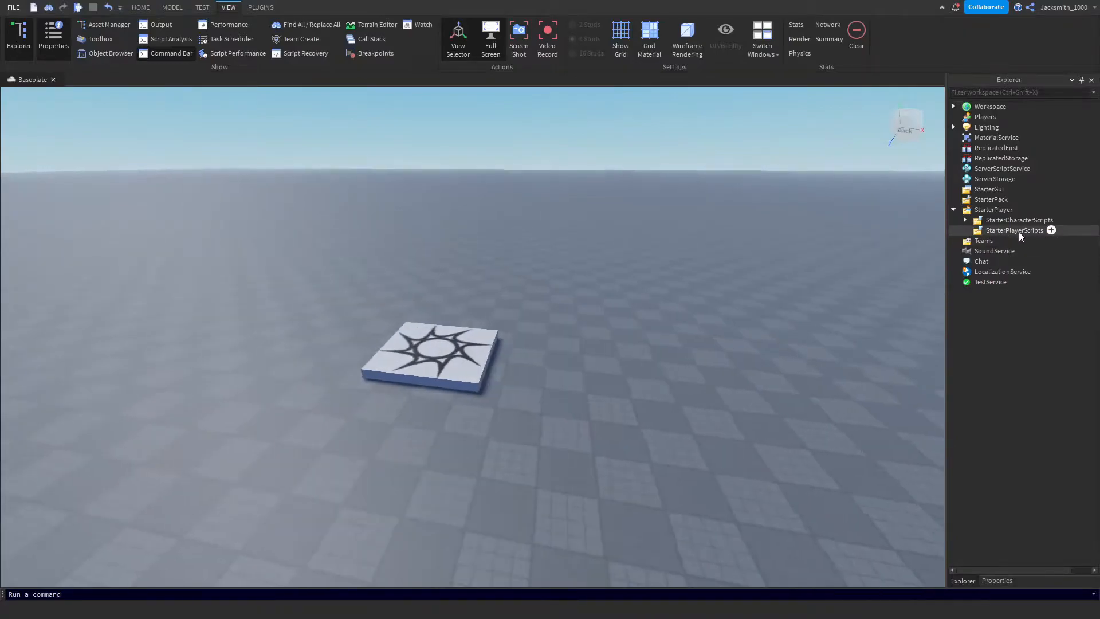
- Insert a new LocalScript under StarterPlayerScripts for the SprintManager
click(1014, 230)
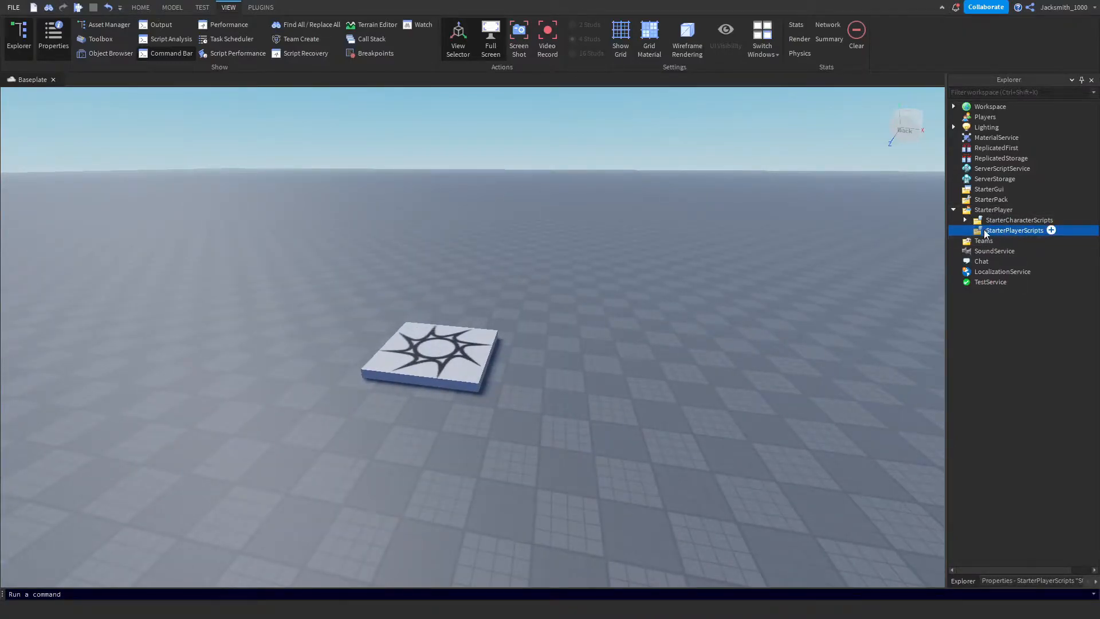
click(1050, 230)
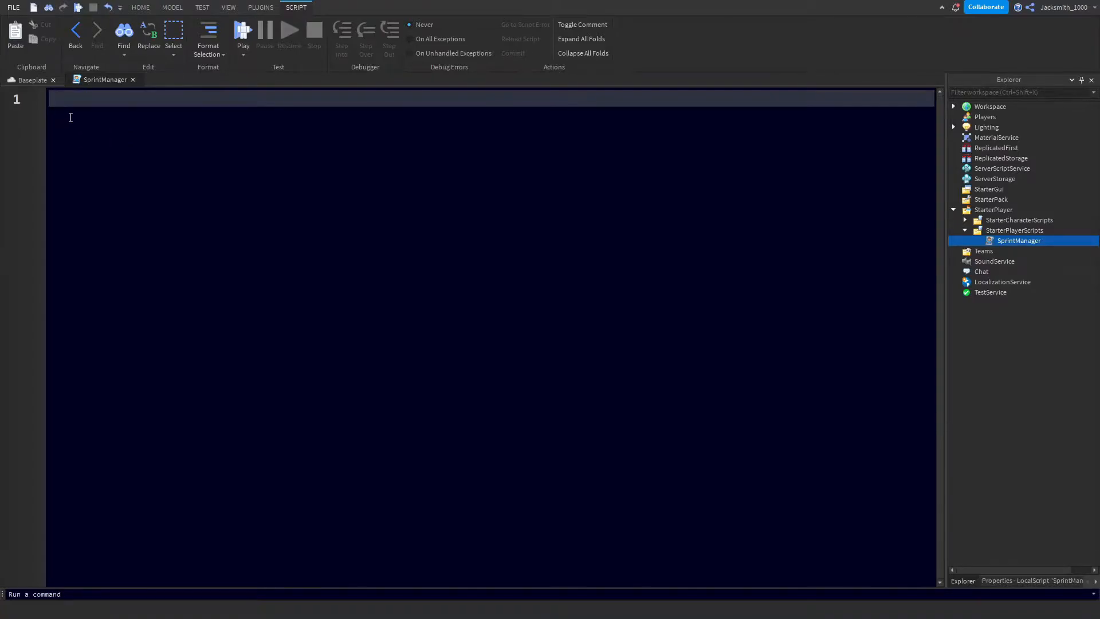
- Declare Player as game:GetService("Players").LocalPlayer
text(local Player = game:GetService(")
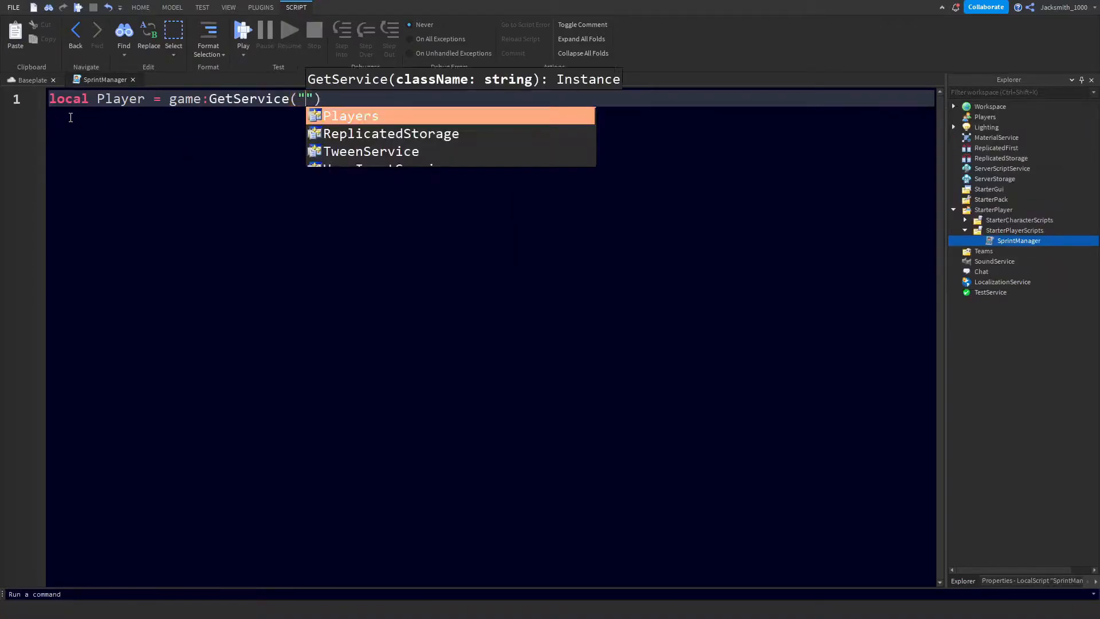
text(Players").LocalPlayer)
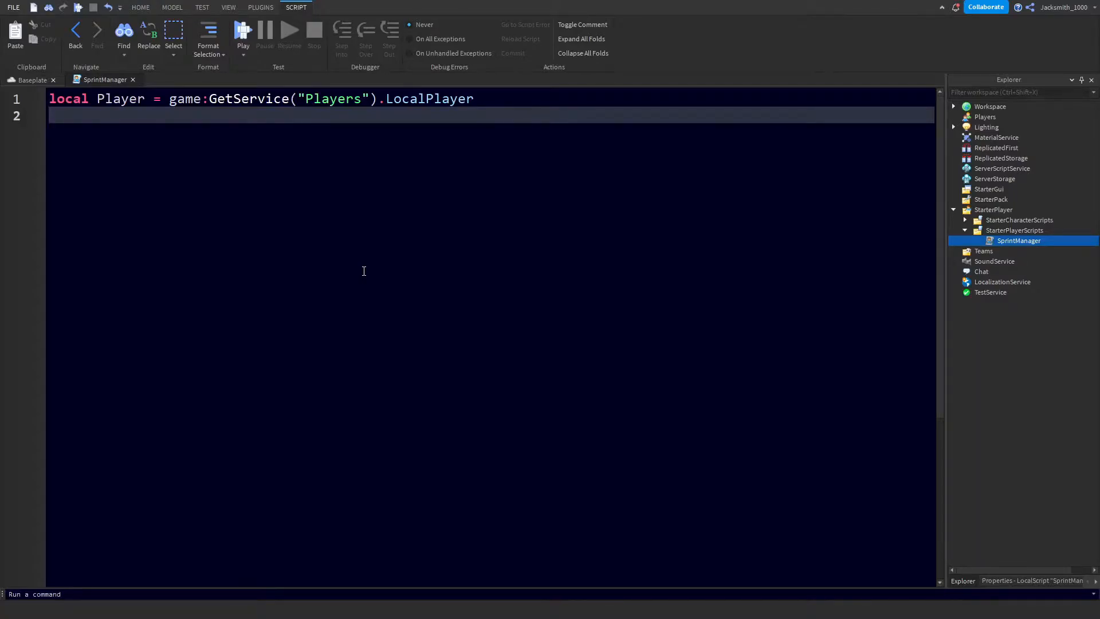
- Declare Character as Player.Character or Player.CharacterAdded:Wait()
text(local Cha)
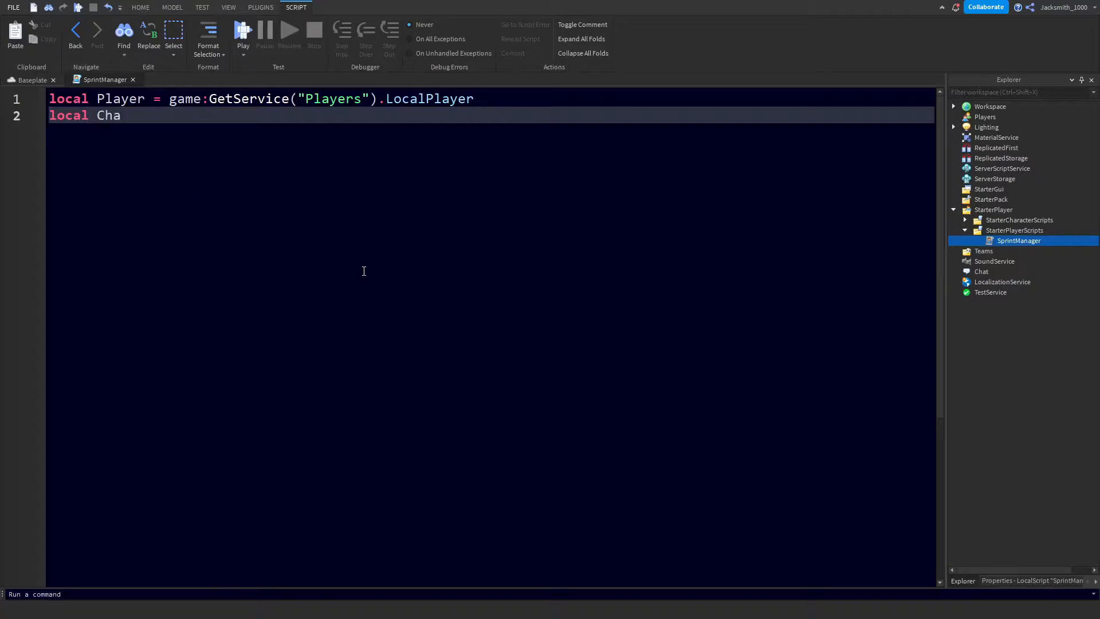
text(racter =)
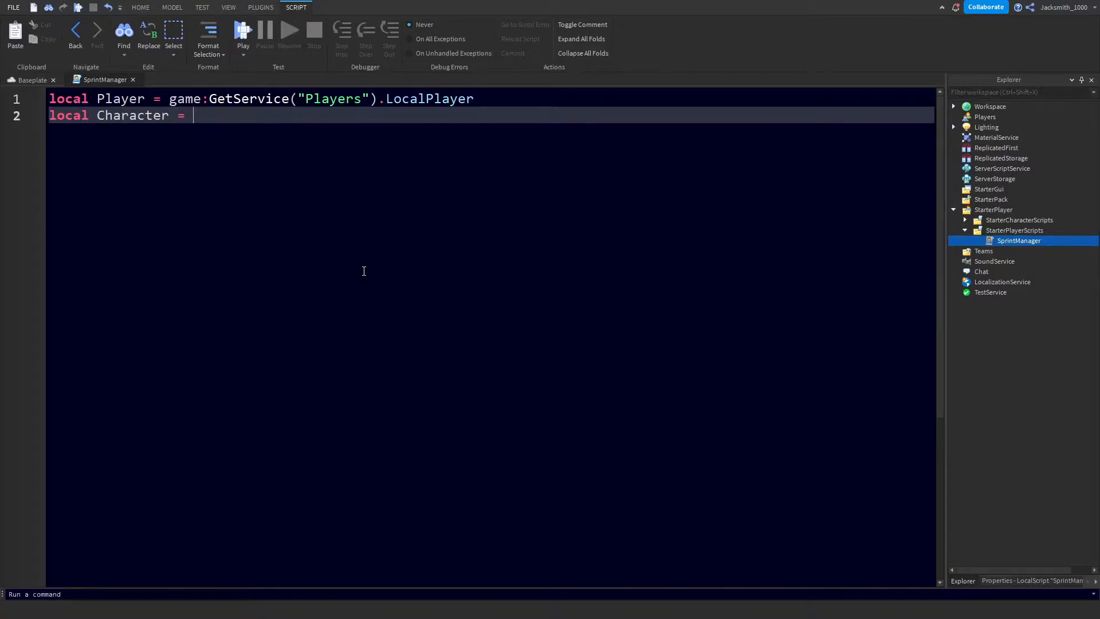
text(Player.)
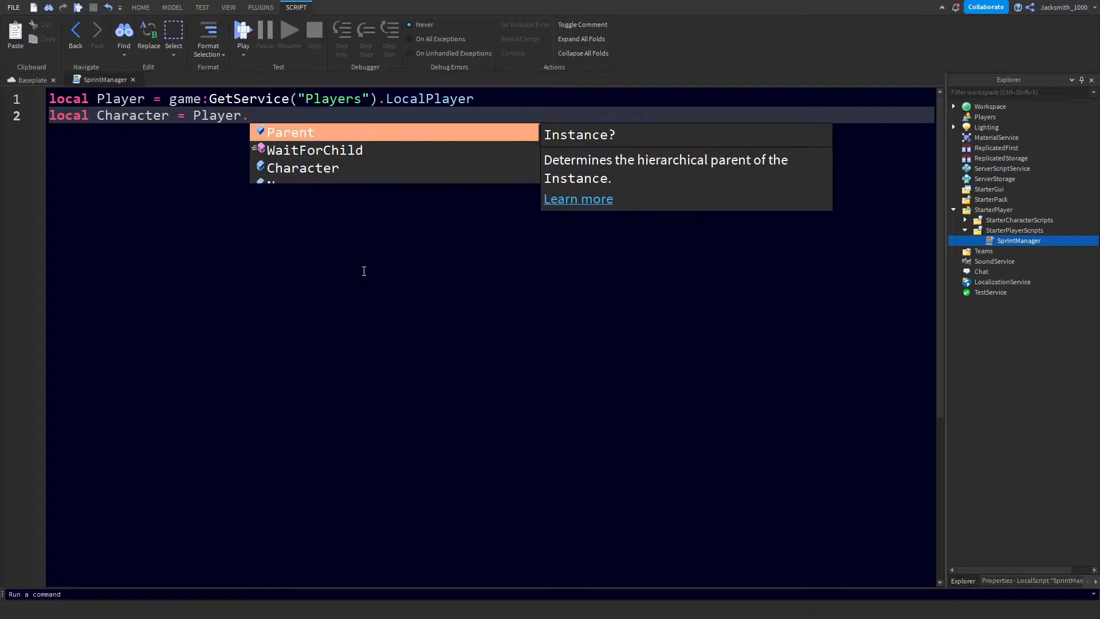
text(or)
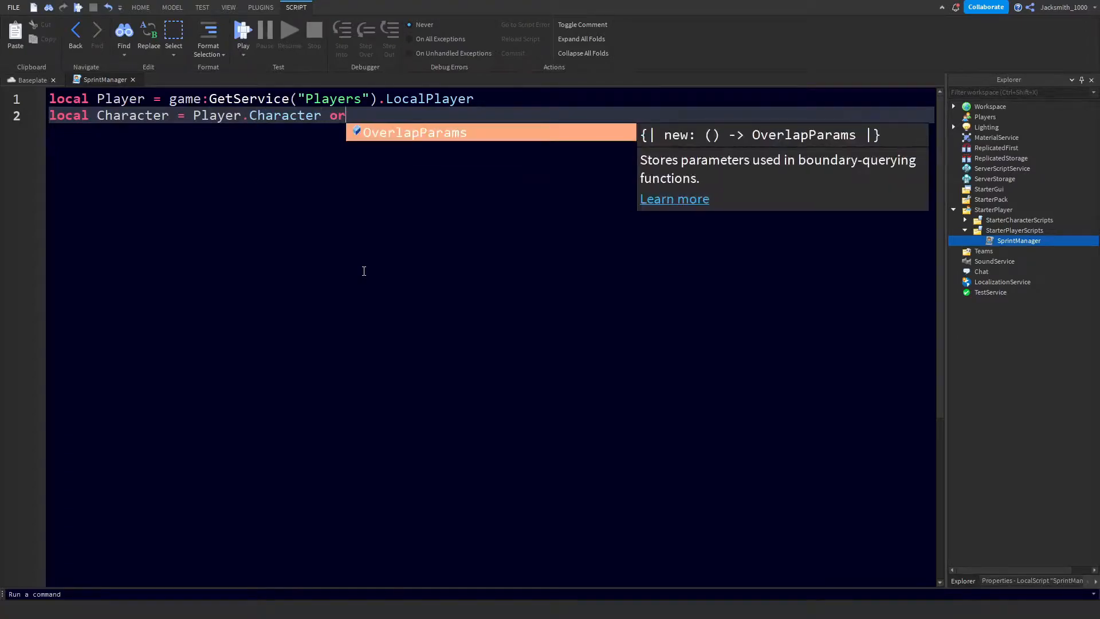
text(Player.)
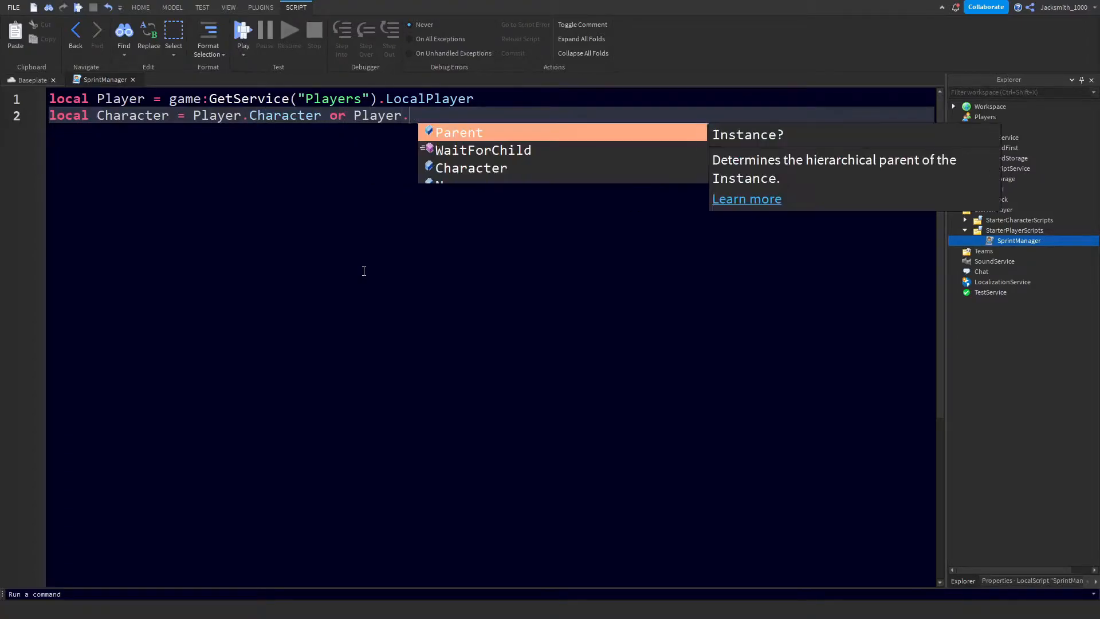
text(CharacterAdded)
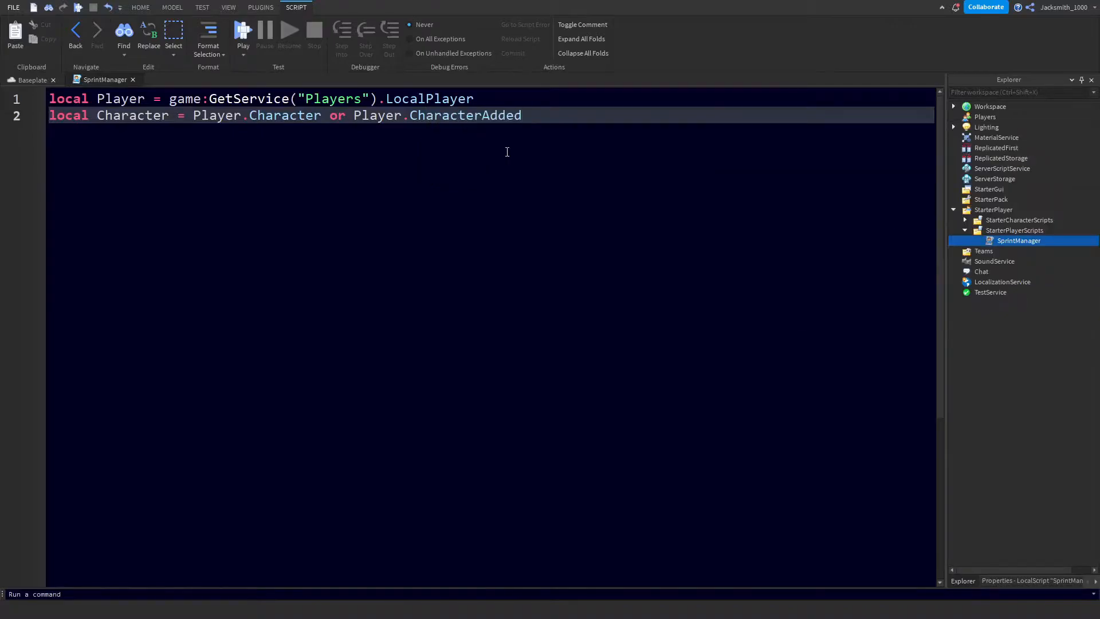
text(:Wait())
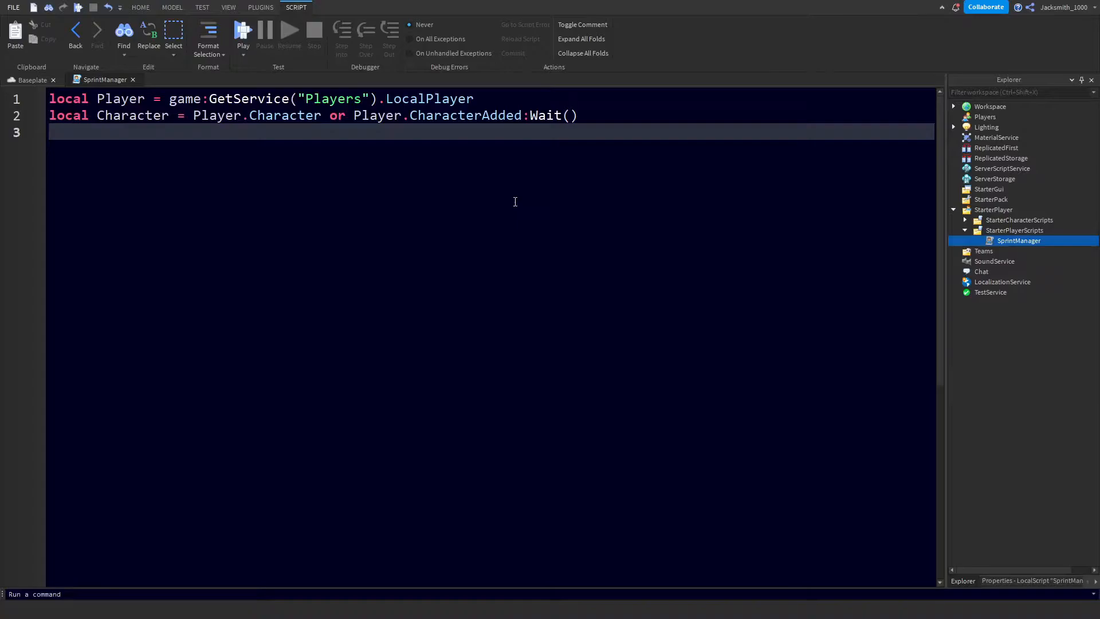
mouse_move(616, 327)
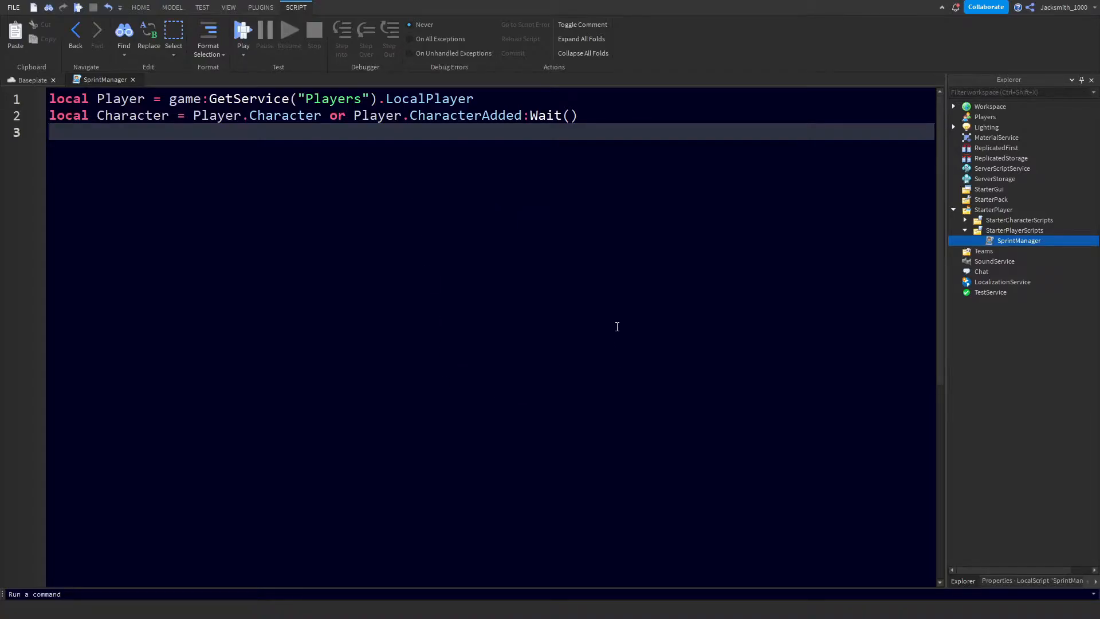
mouse_move(748, 251)
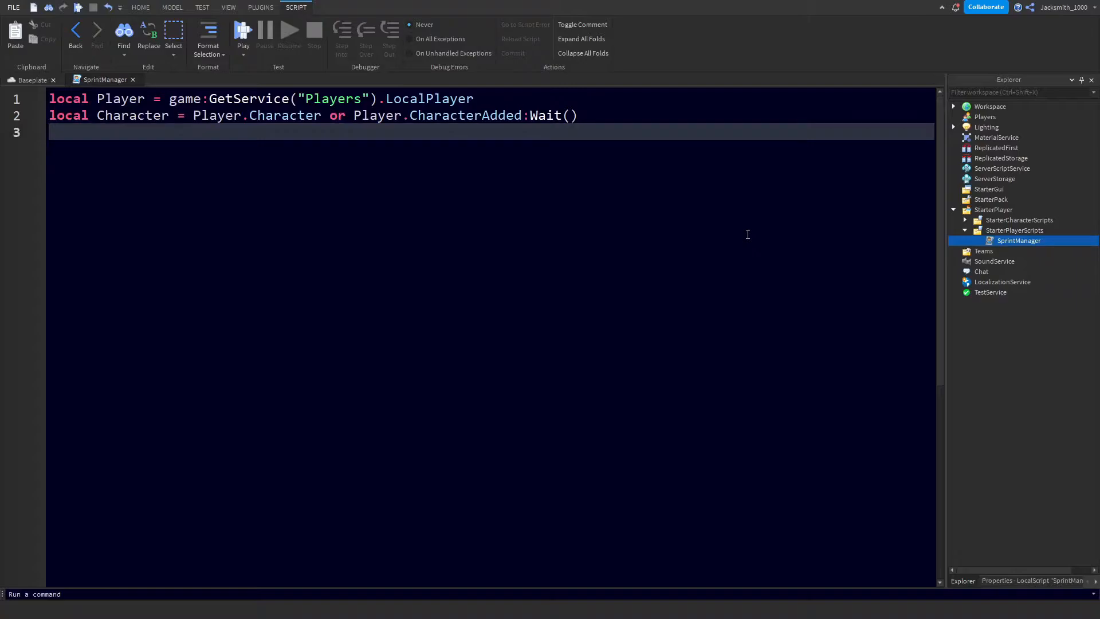
- Declare Humanoid as Character:WaitForChild("Humanoid")
text(local H)
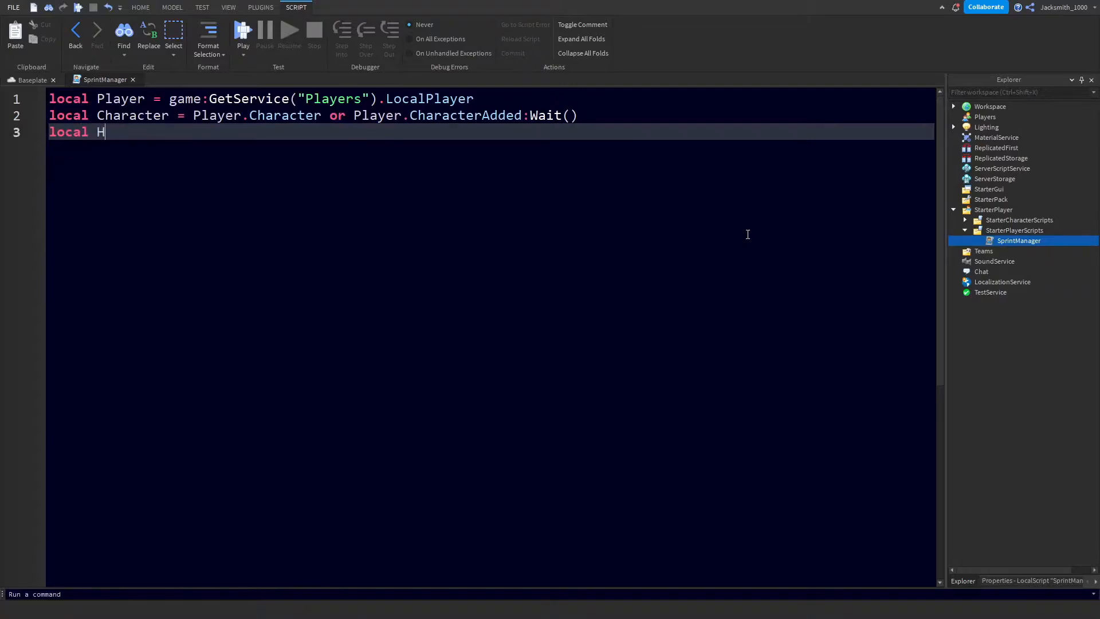
text(umanoid = Character:WaitForChild(")
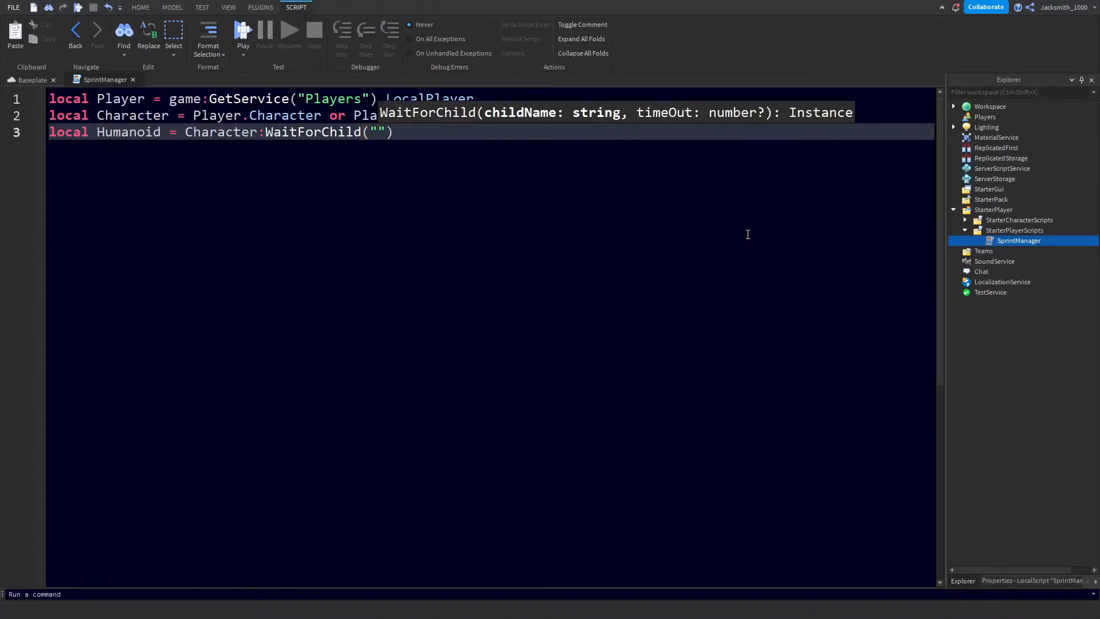
text(Humanoid)
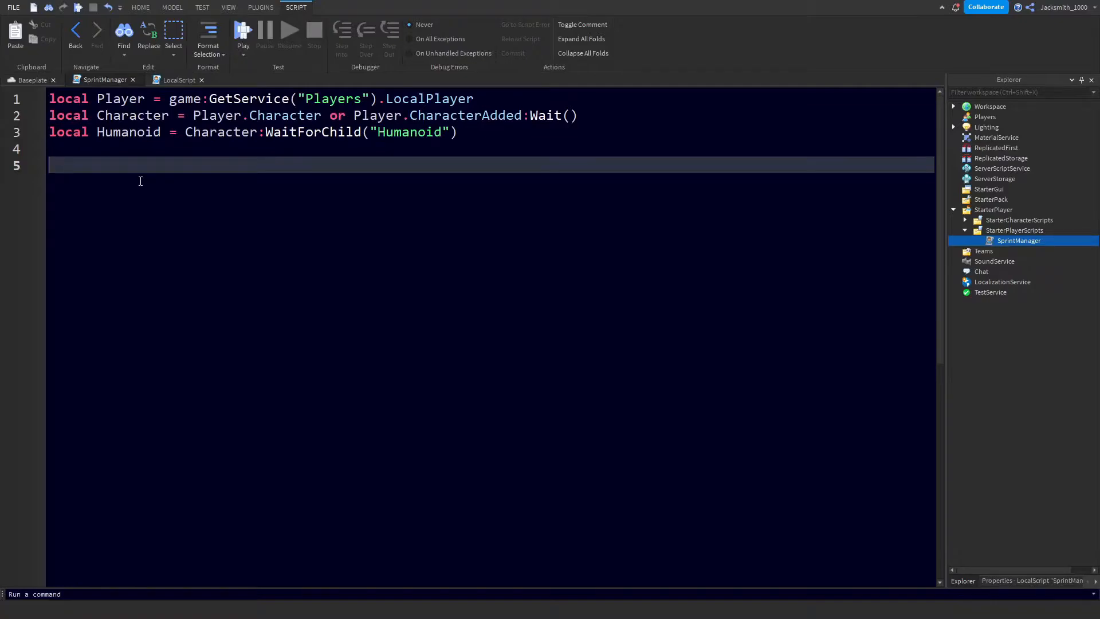
- Declare UserInputService via game:GetService("UserInputService") and start a new line
text(local Us)
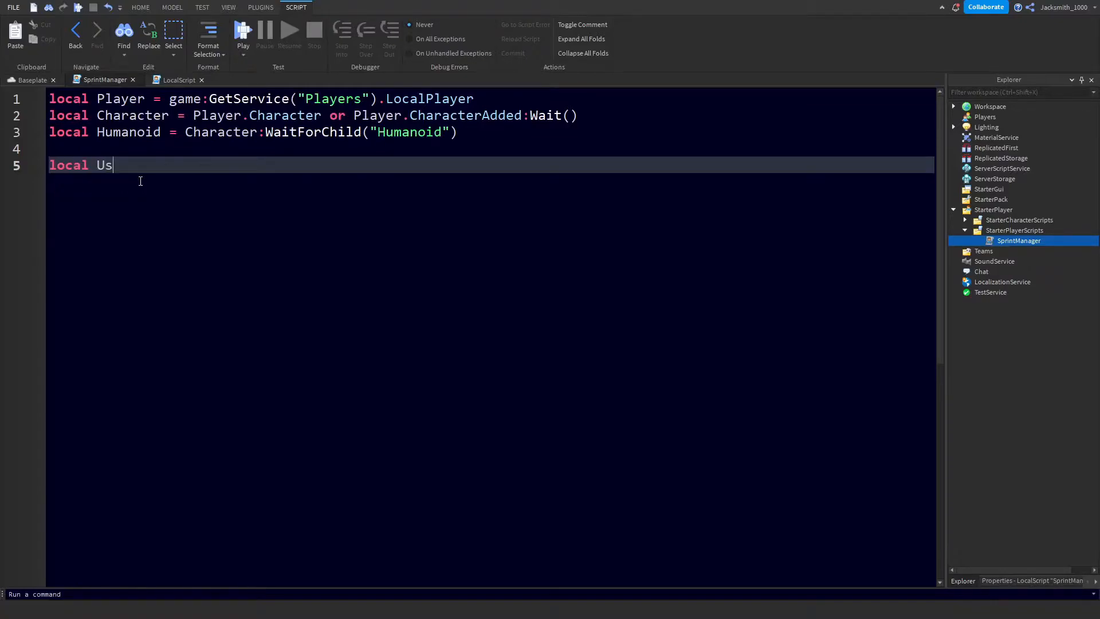
text(erInputSer)
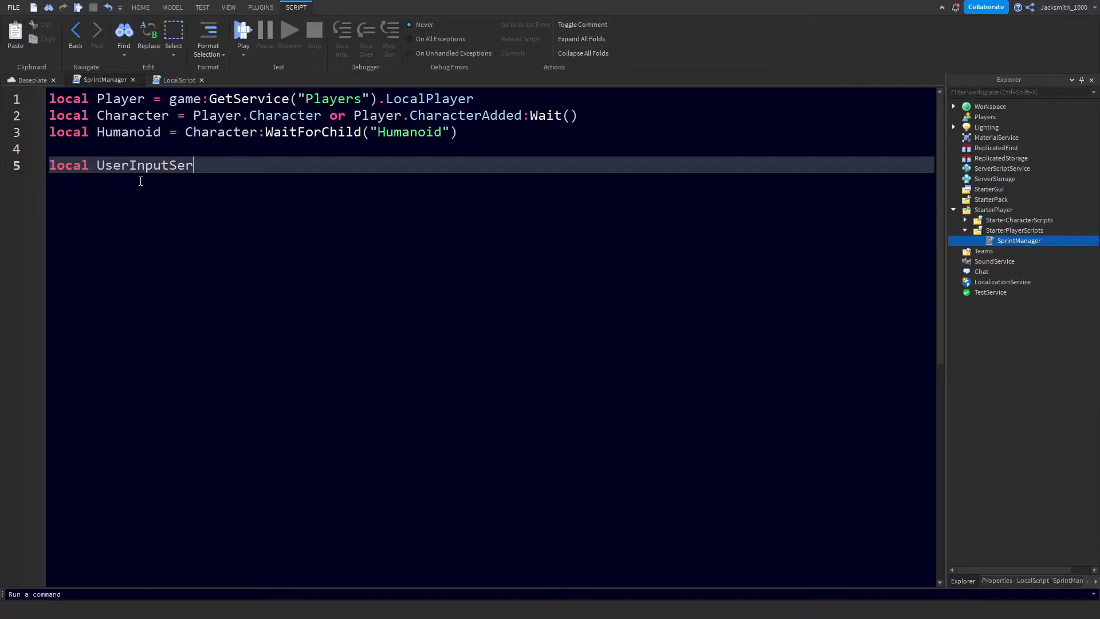
text(vice =)
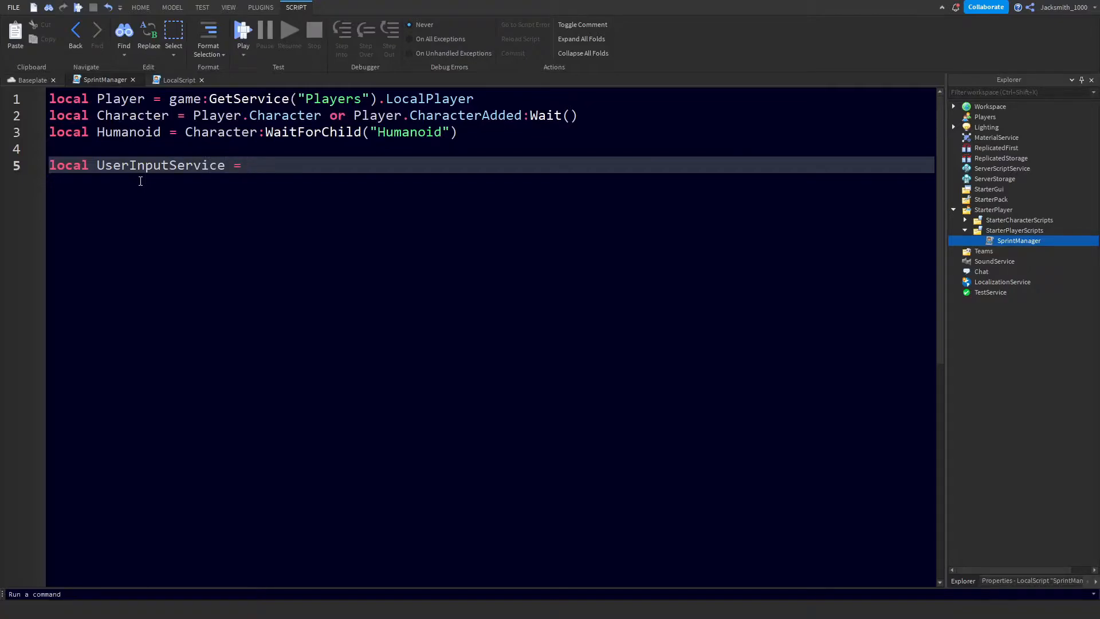
text(gmae:ge)
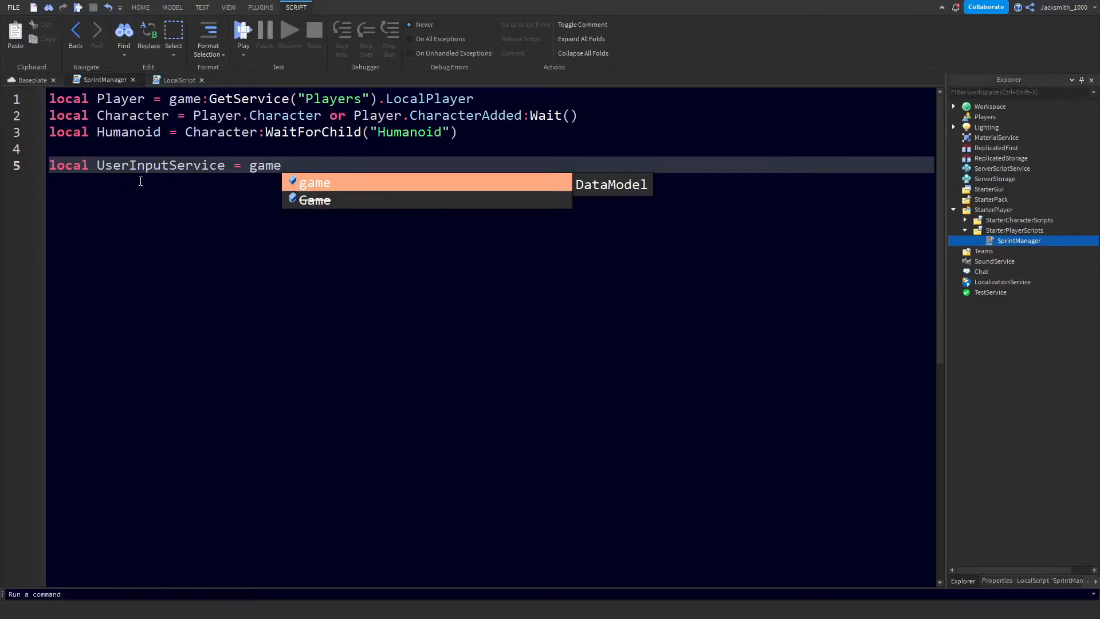
text(:GetService(")
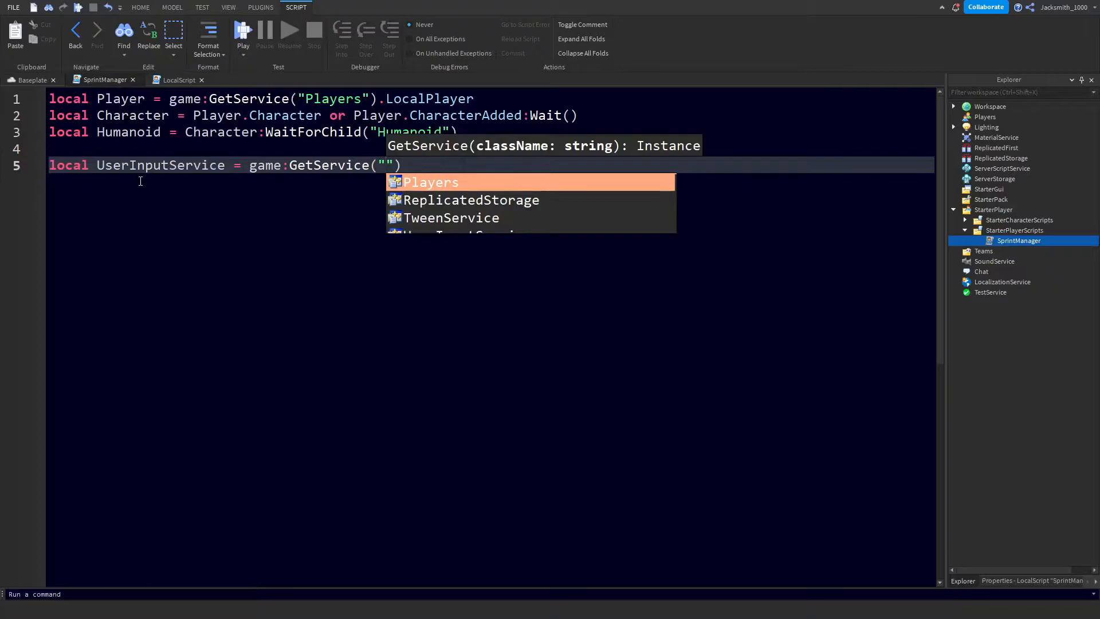
text(UserInputService)
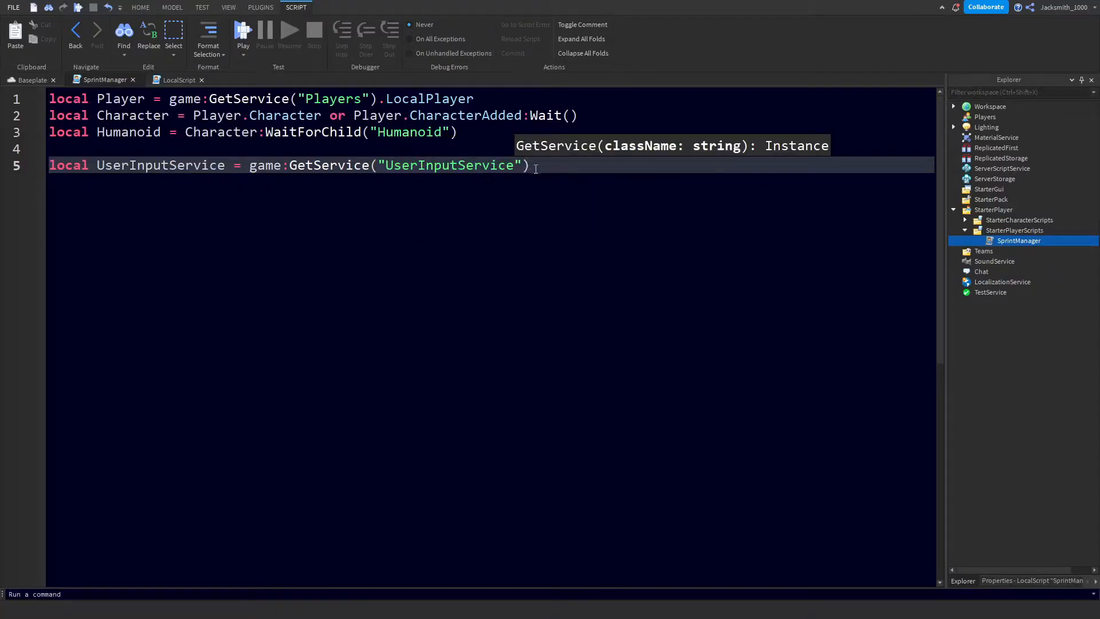
key(Enter)
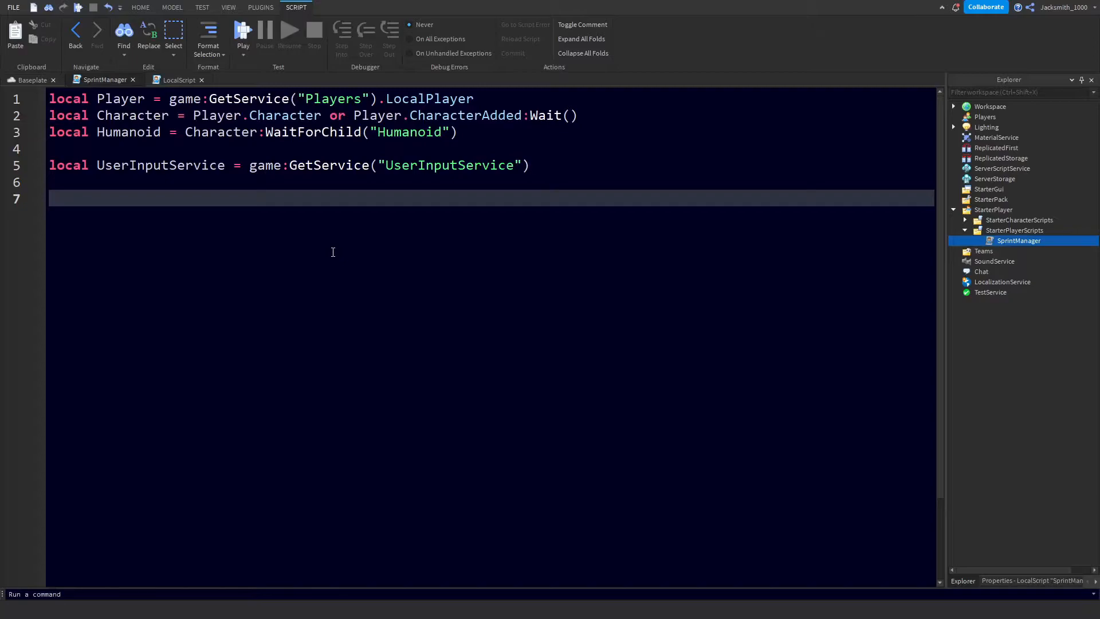
- Declare the isRunning state variable set to false
text(local)
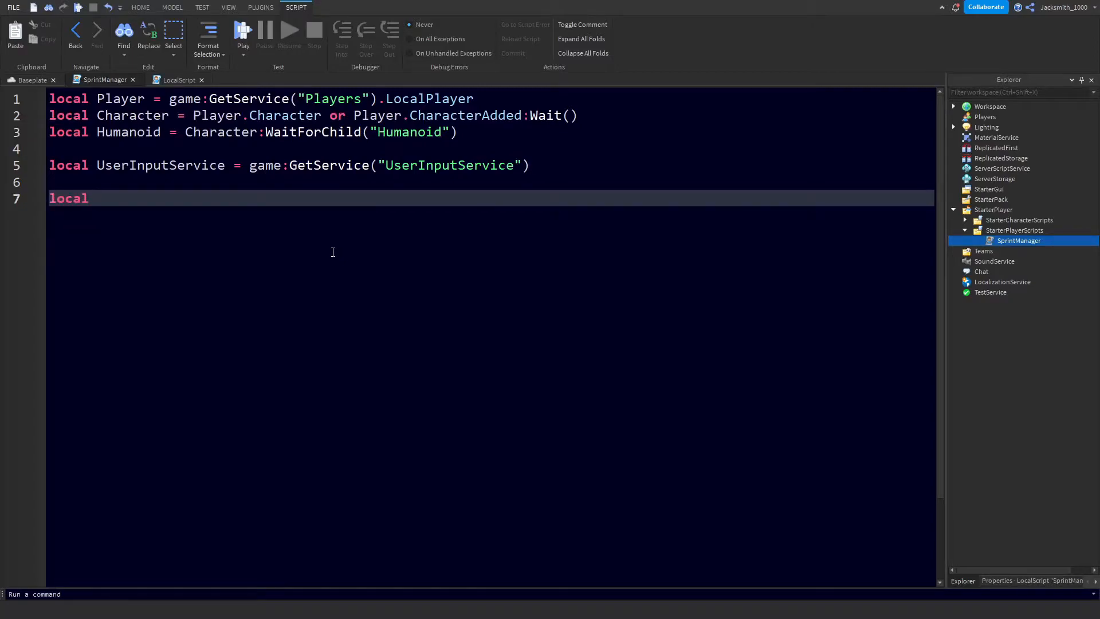
text(isRun)
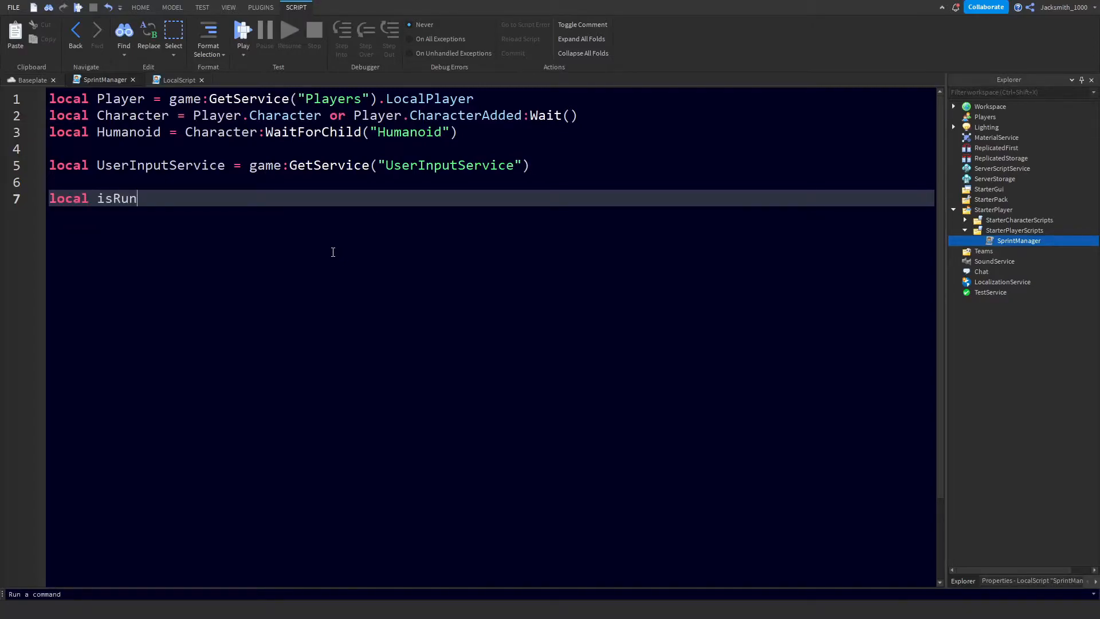
text(ning = false)
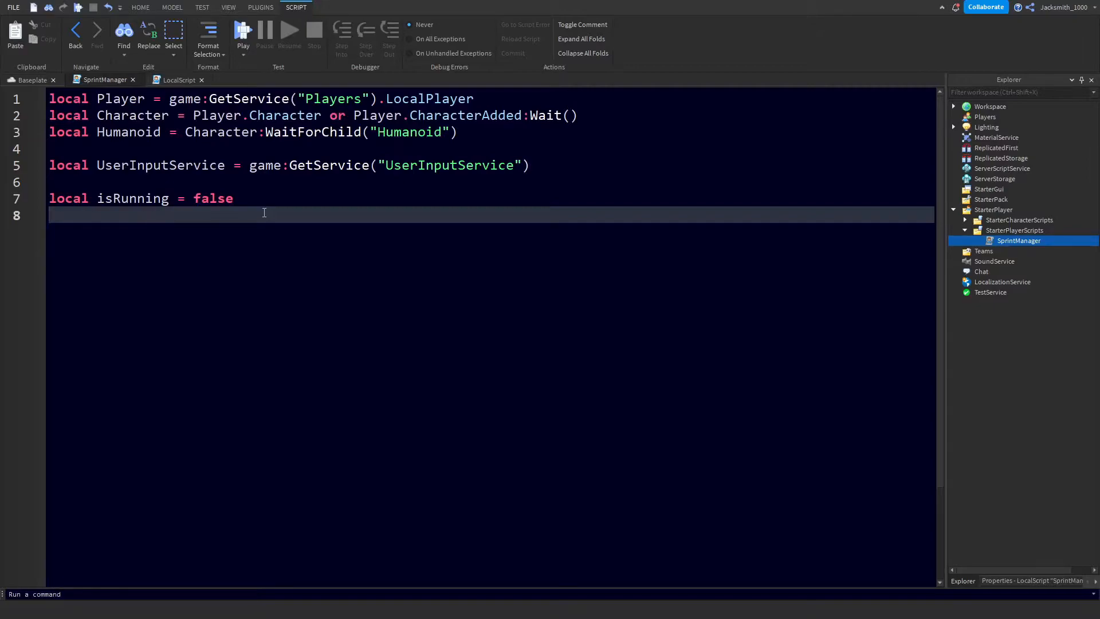
text(l)
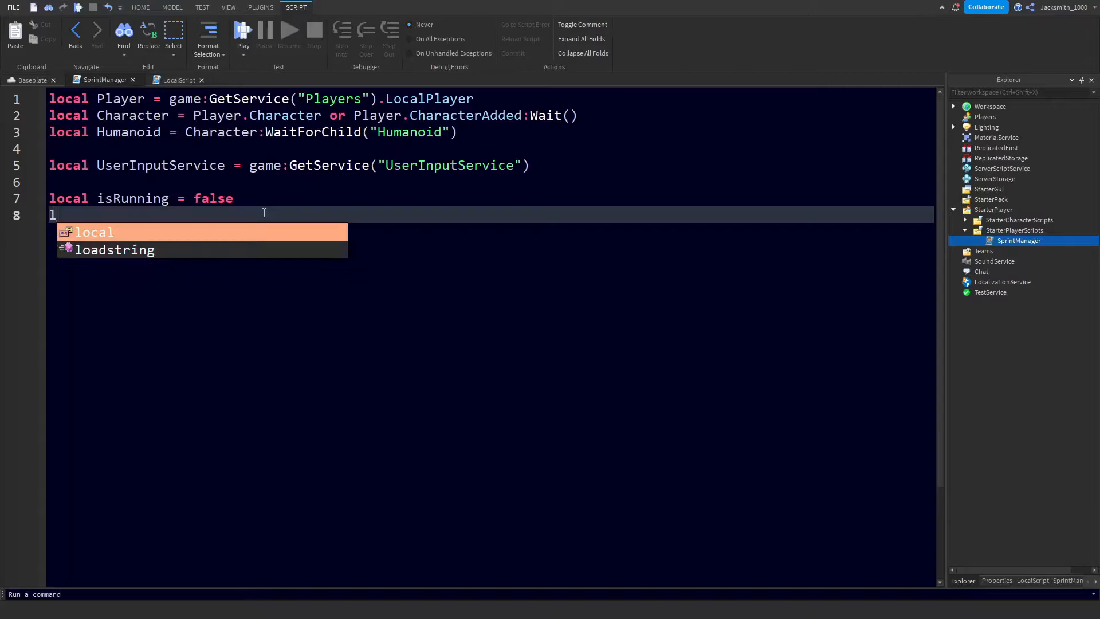
- Declare triggerKey as Enum.KeyCode.LeftShift from the autocomplete list
text(local star)
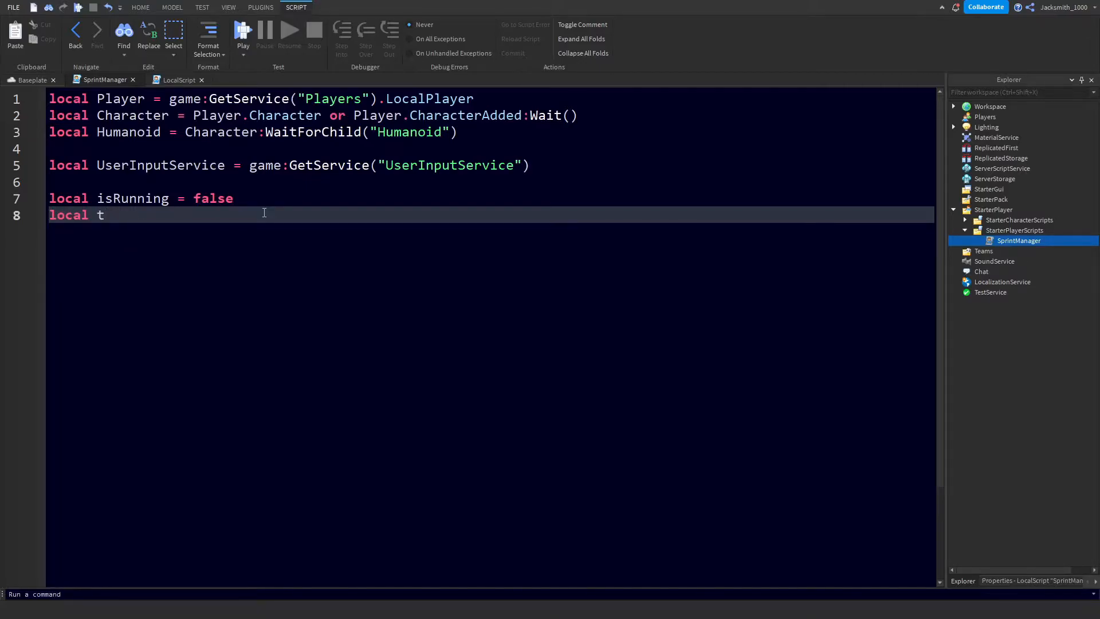
text(riggerKey =)
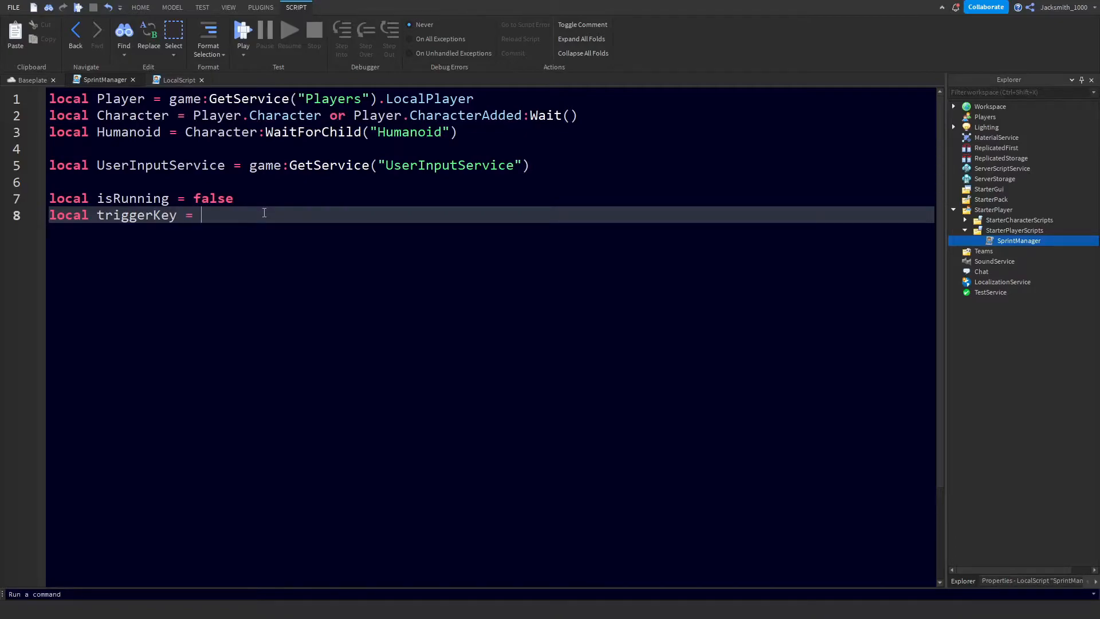
text(Enum)
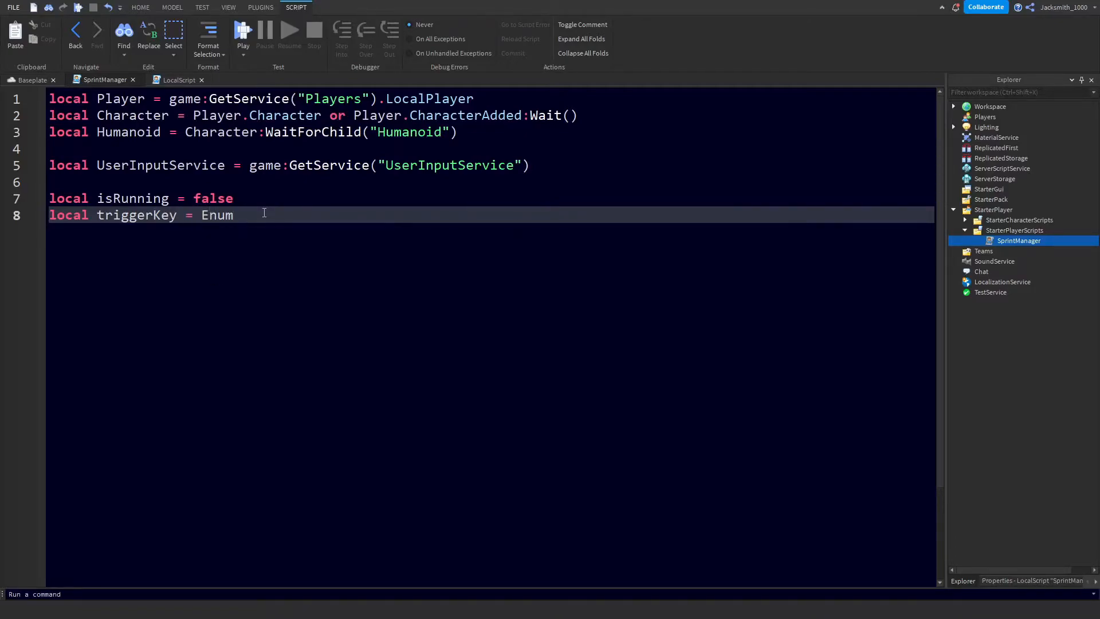
text(.KeyCode.)
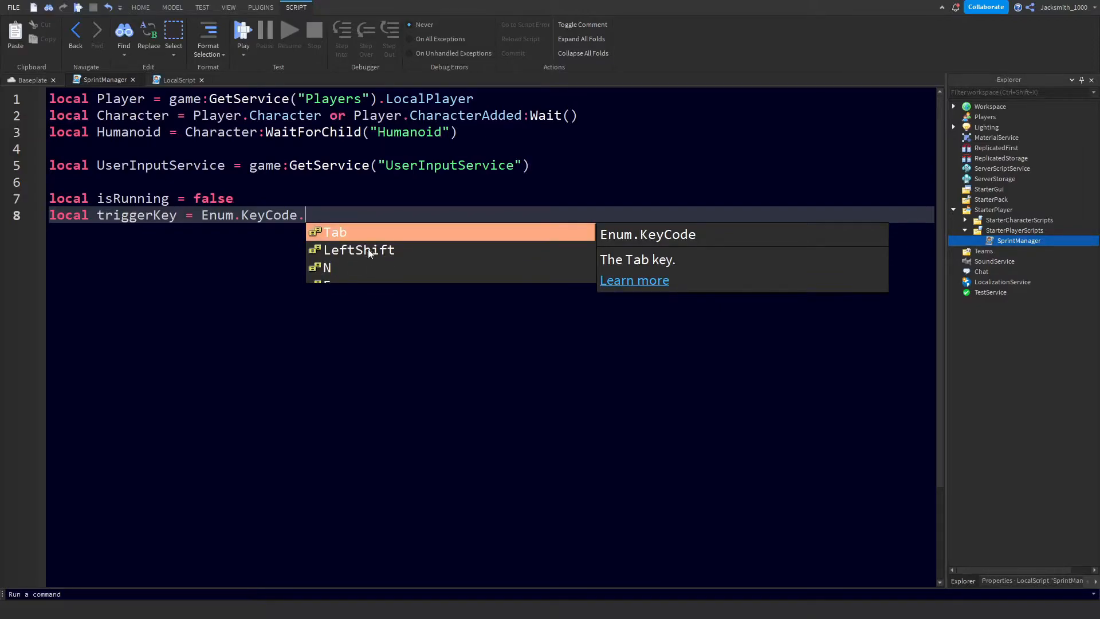
mouse_move(359, 250)
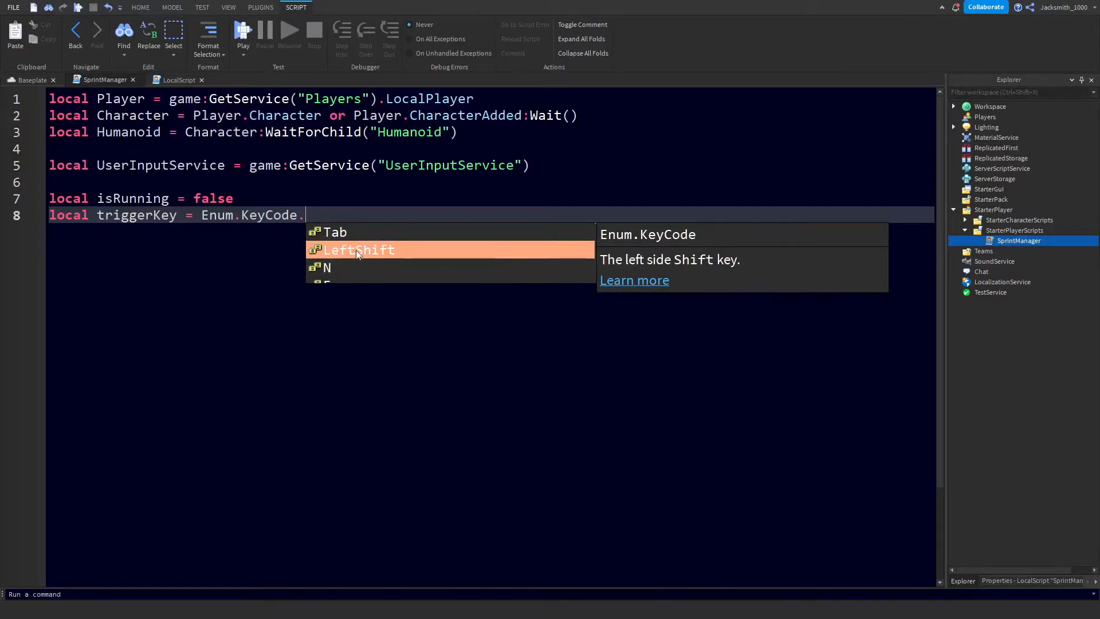
click(357, 249)
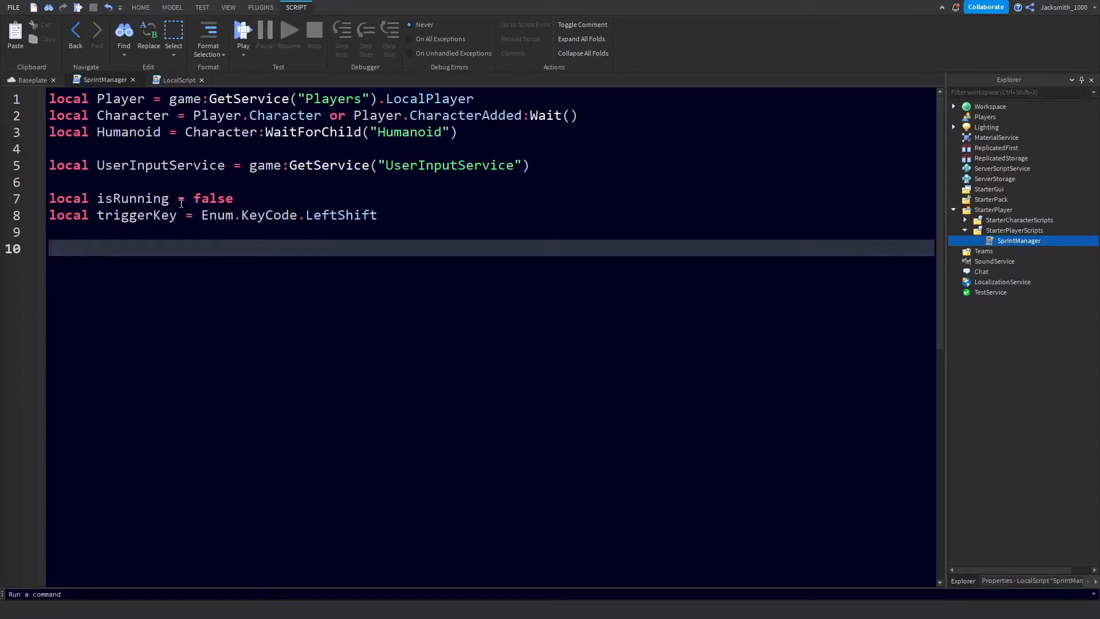
- Define the REGULAR_SPEED constant with value 16
text(local RE)
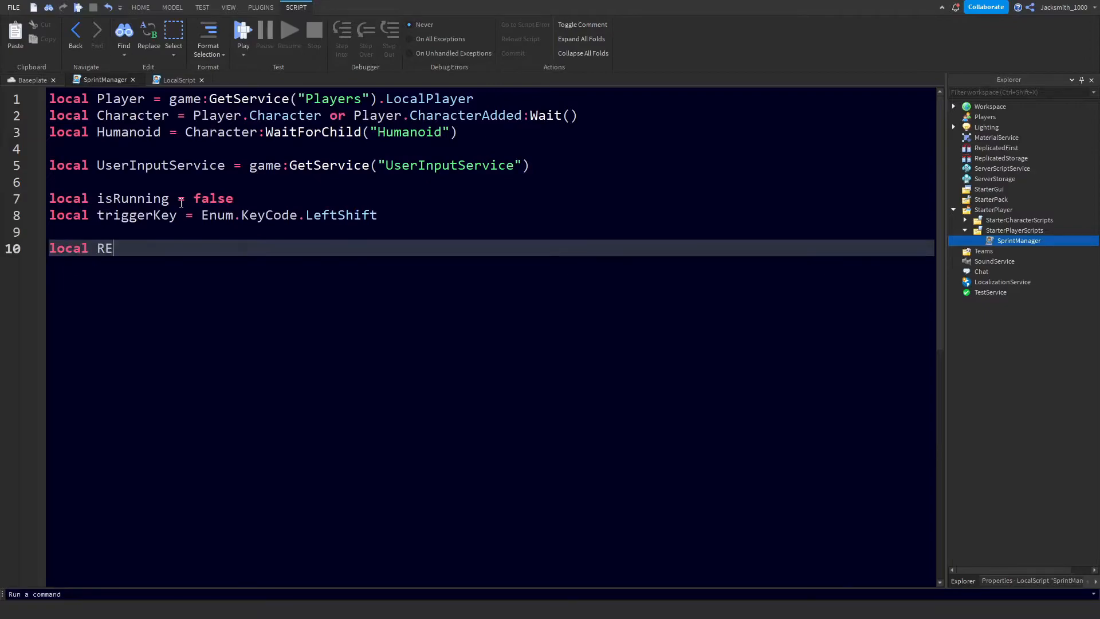
text(GULAR_S)
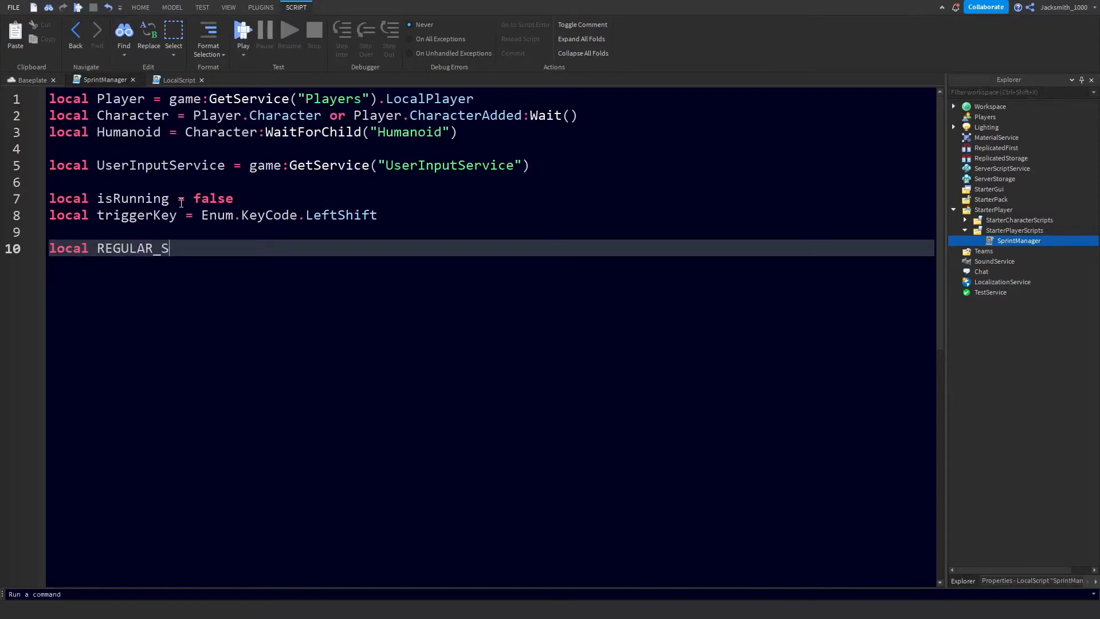
text(PEED =)
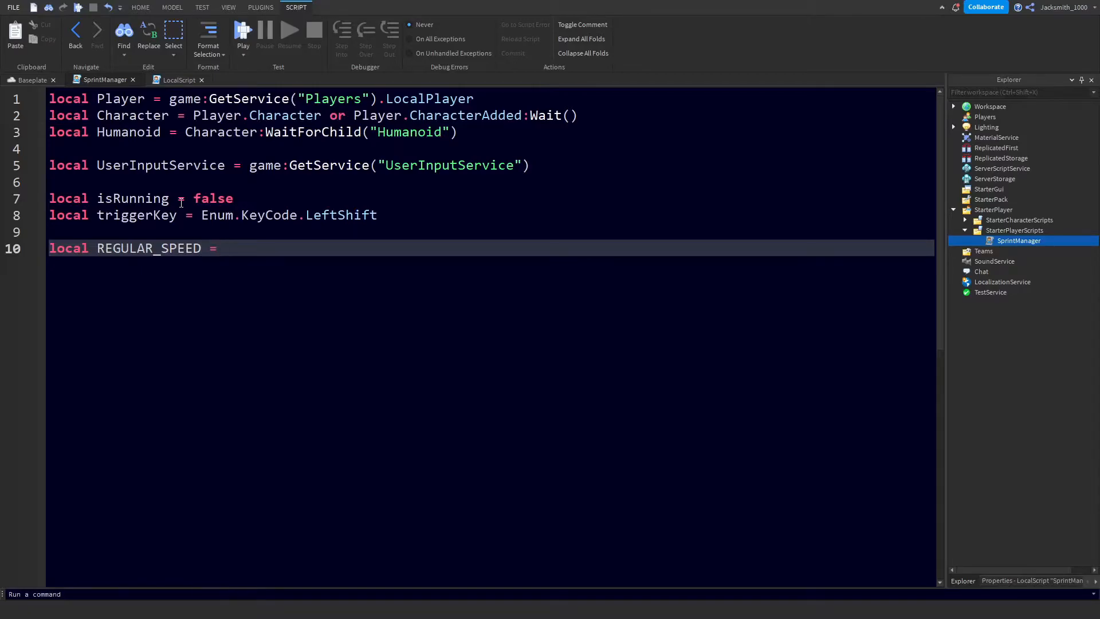
text(1)
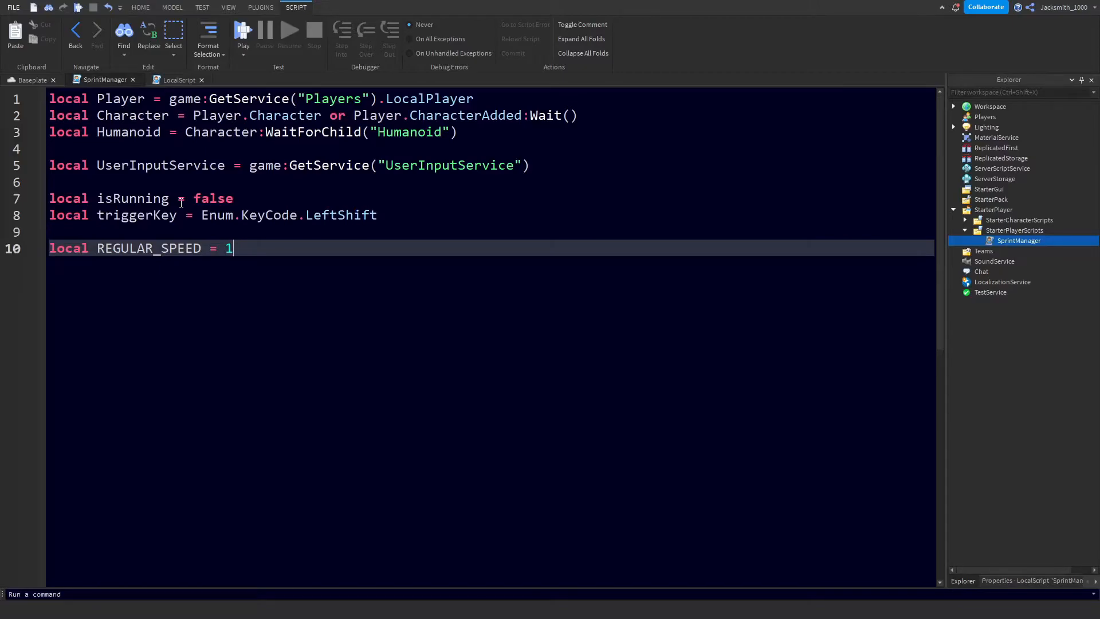
text(6)
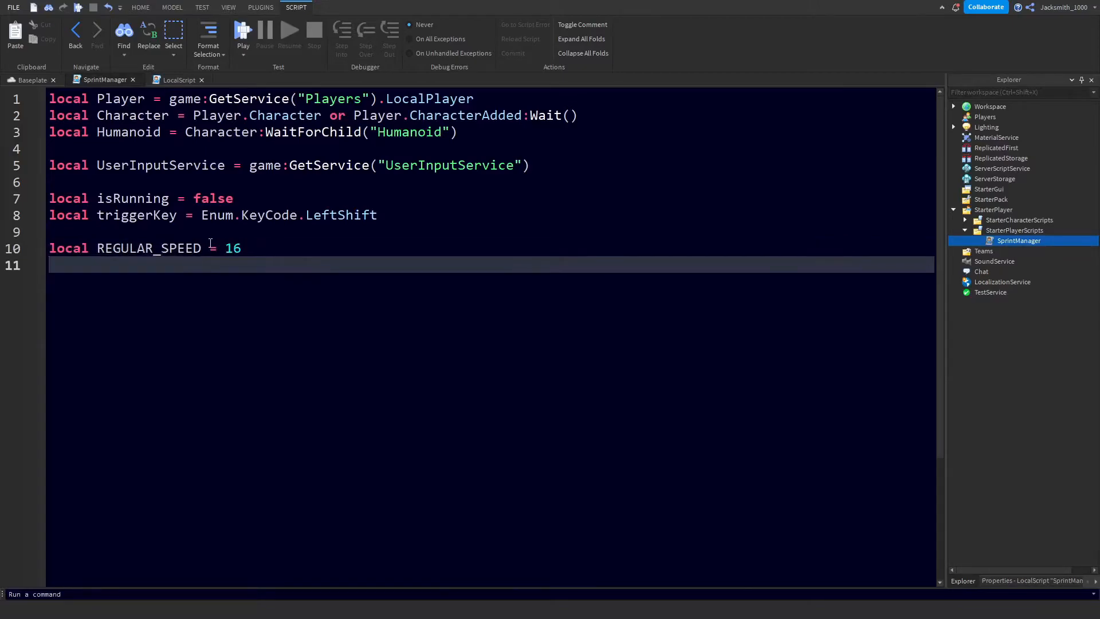
- Define the RUN_SPEED constant with value 30
text(local)
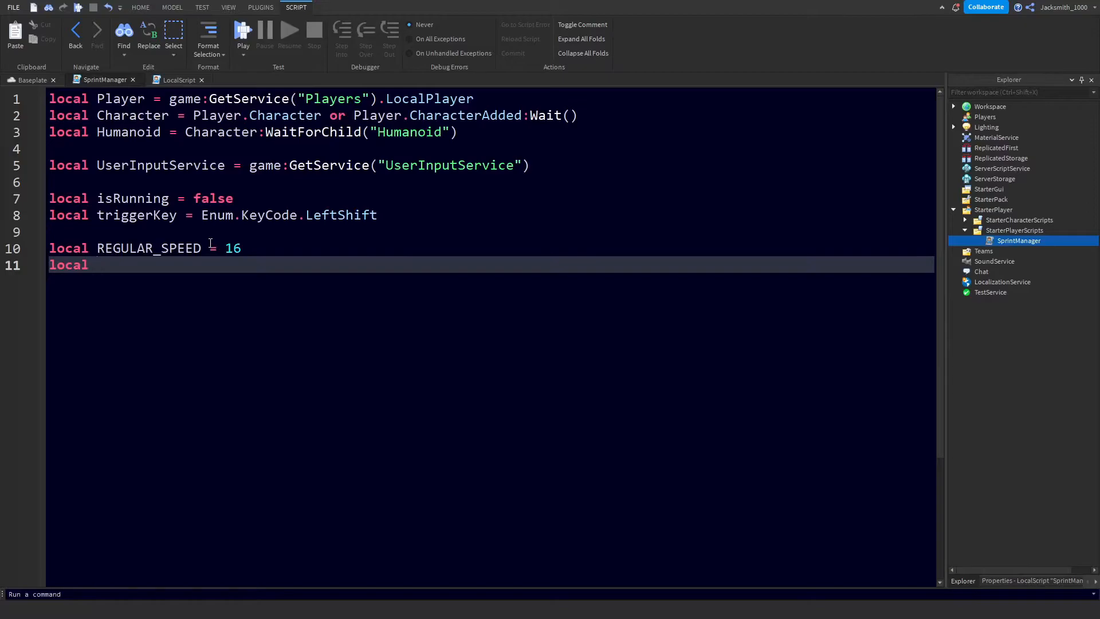
text(RUN_SPE)
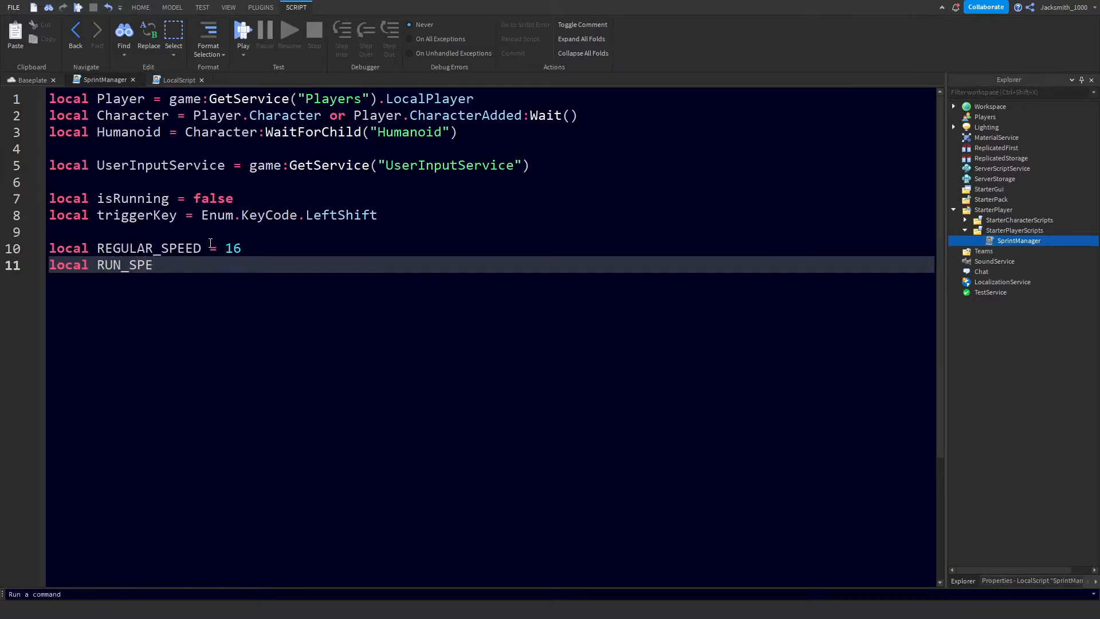
text(ED =)
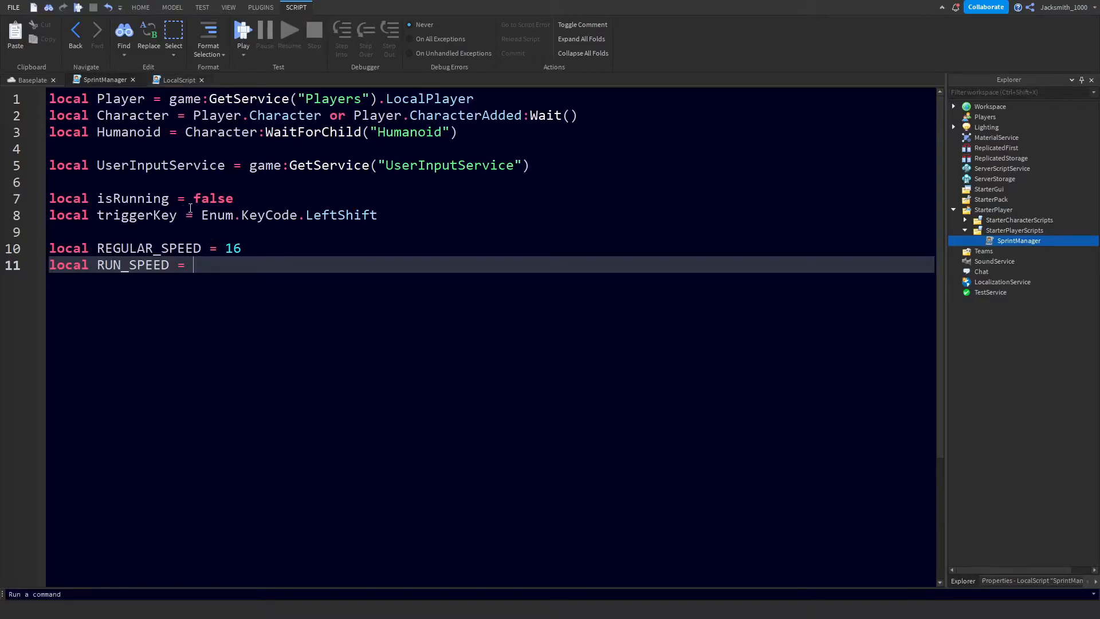
text(30)
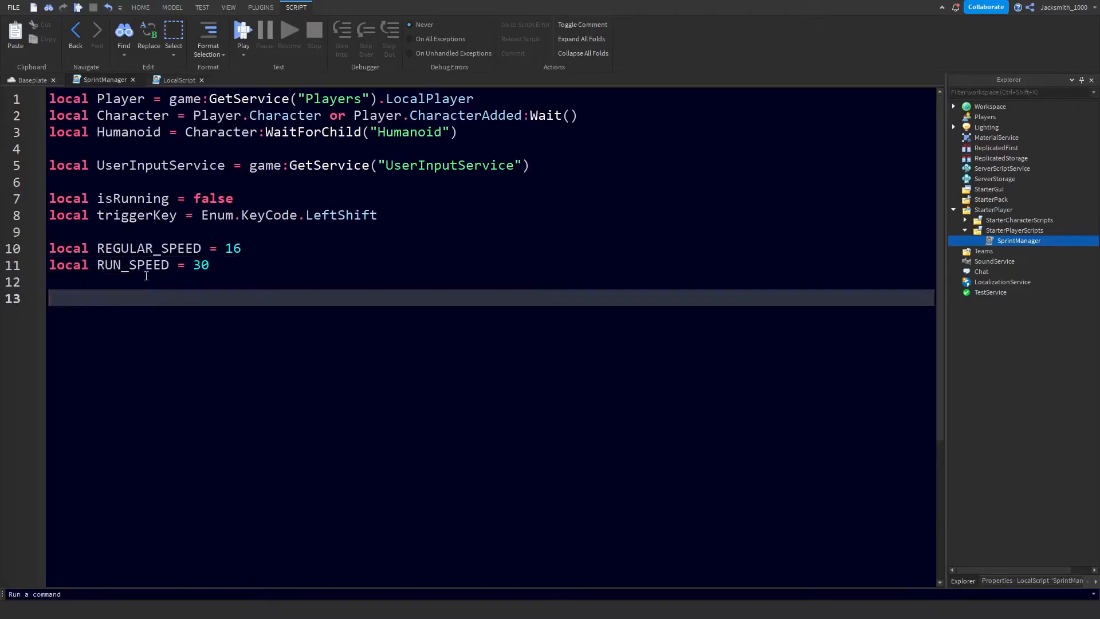
mouse_move(239, 292)
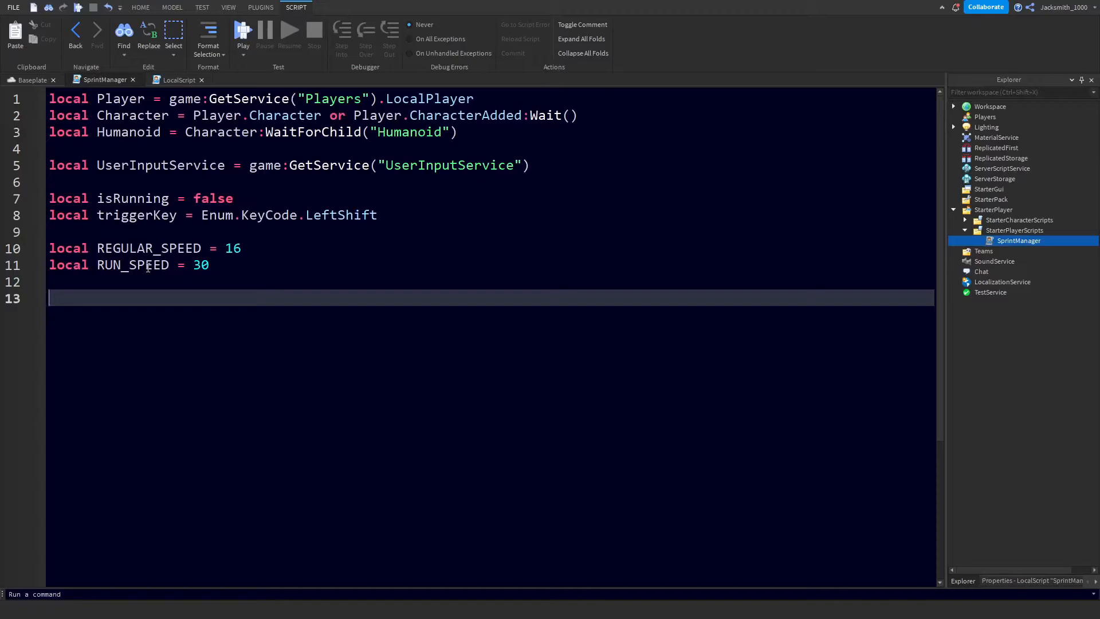
- Connect an empty function(input) handler to UserInputService.InputBegan and move into its body
text(use)
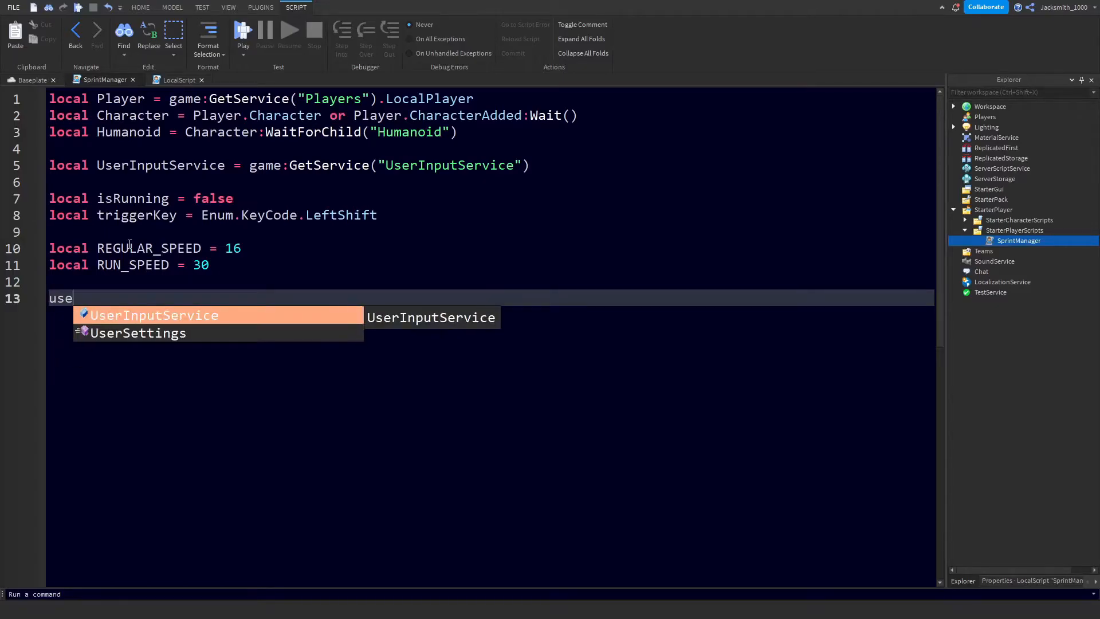
key(Tab)
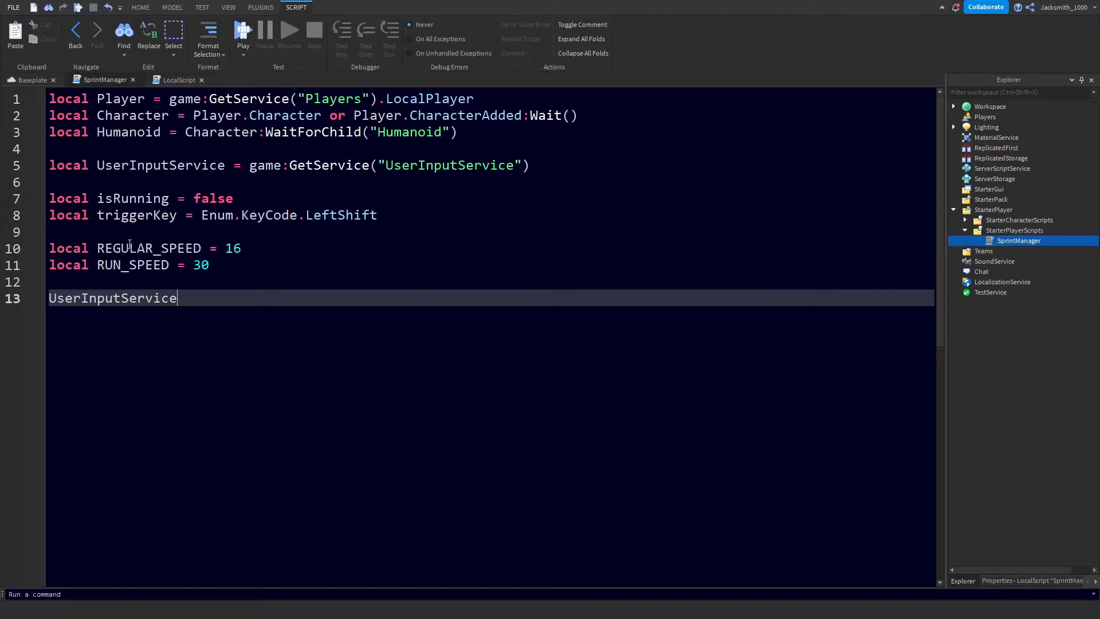
text(.I)
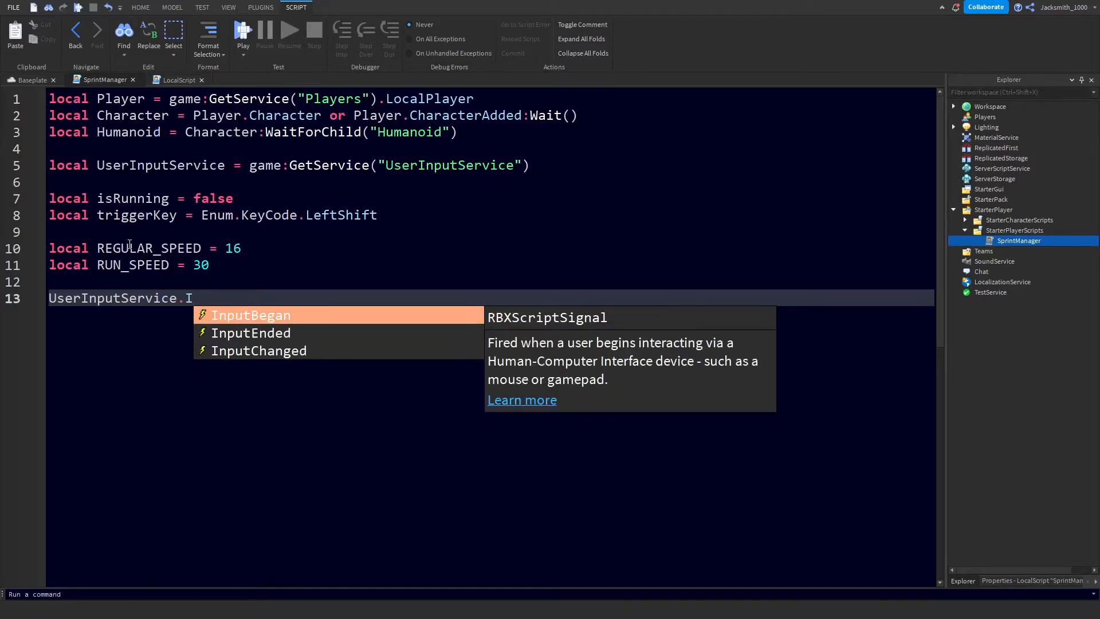
text(nputBegan:Connect(function)
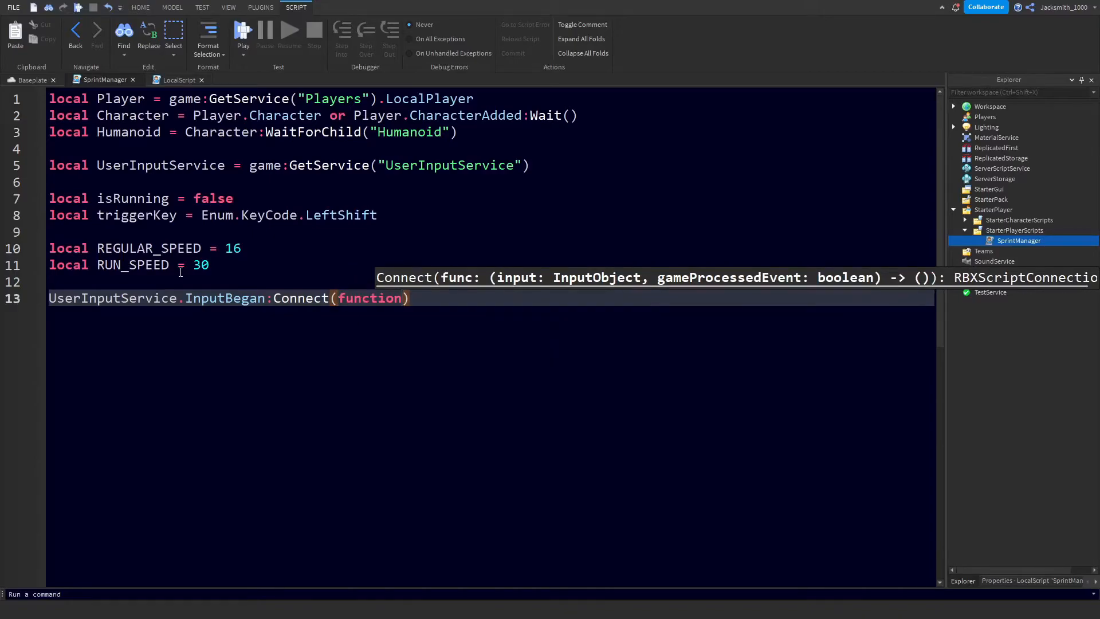
text(i)
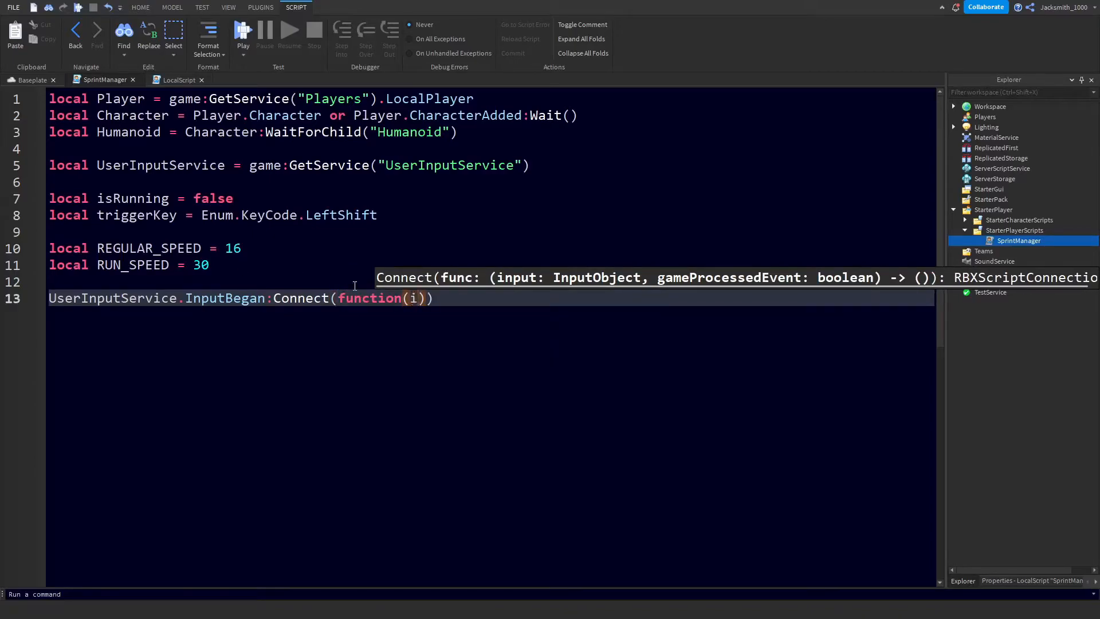
text(nput)
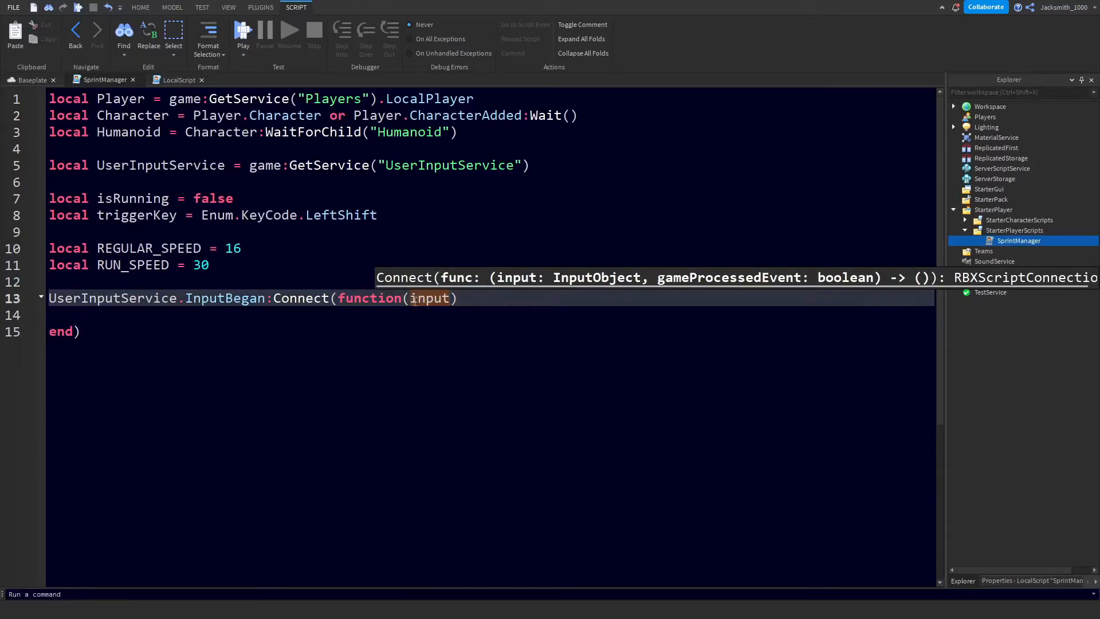
double_click(430, 298)
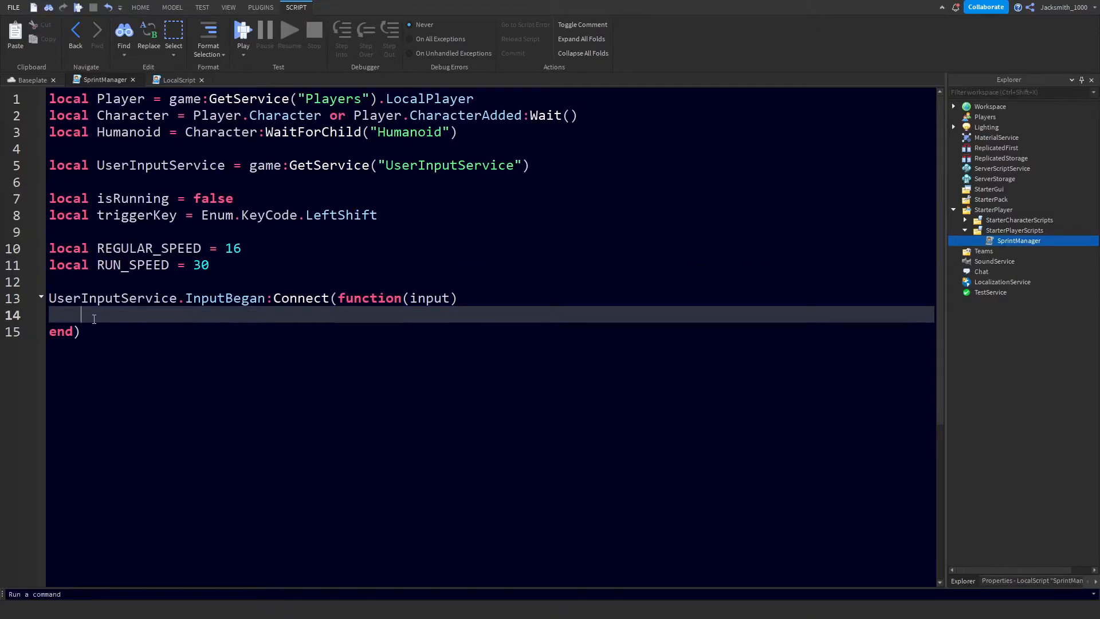
- Write an empty 'if input and input.KeyCode == triggerKey then' block inside the handler
text(if i)
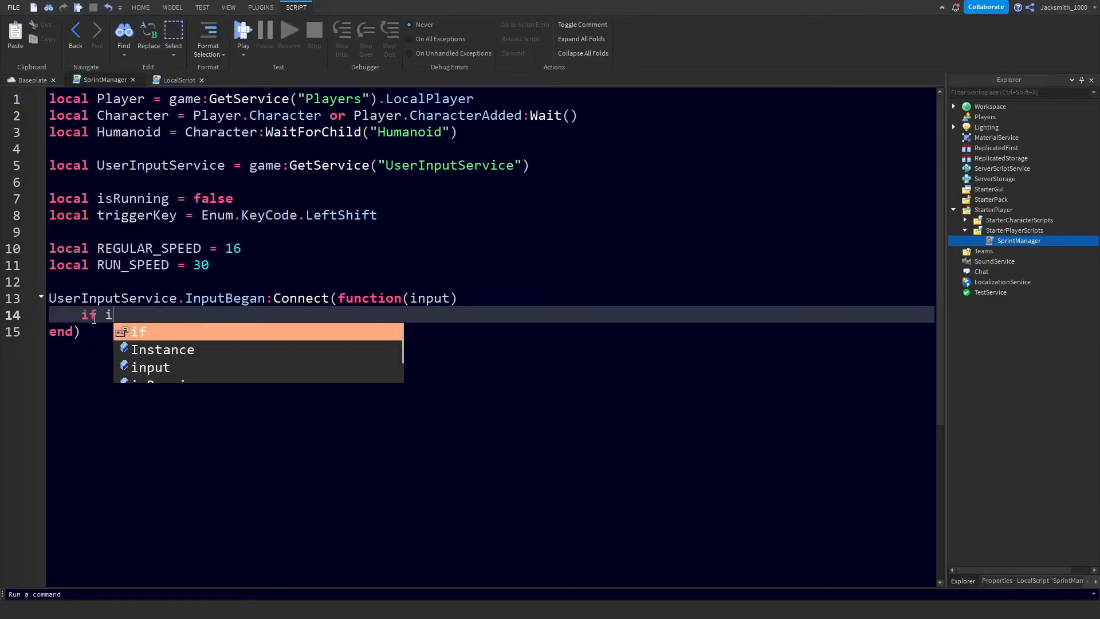
text(nput)
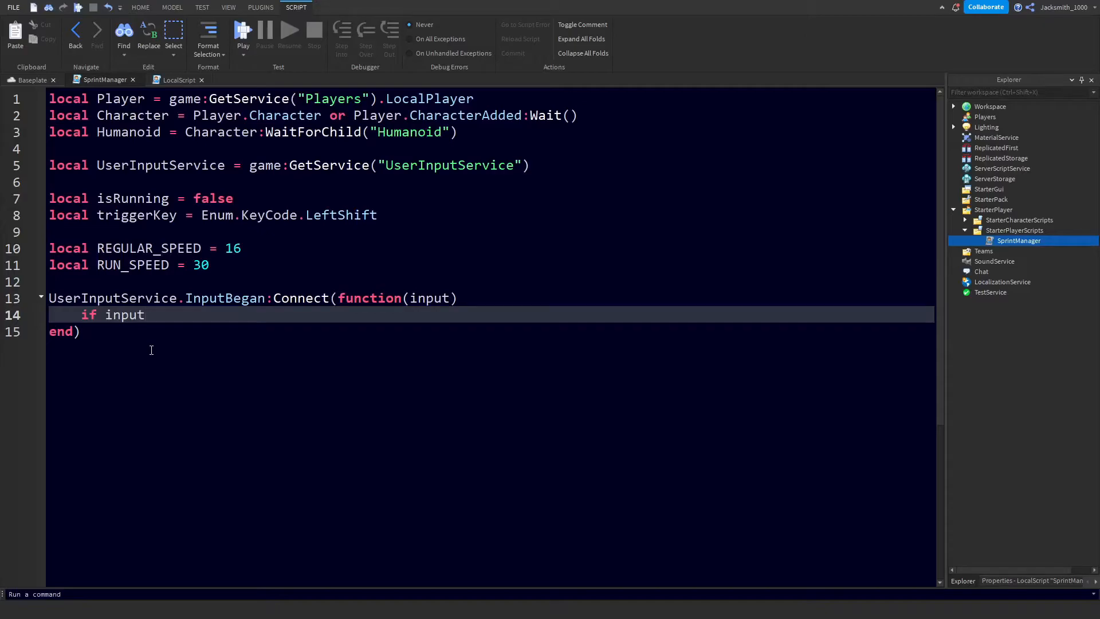
text(and input.KeyCode)
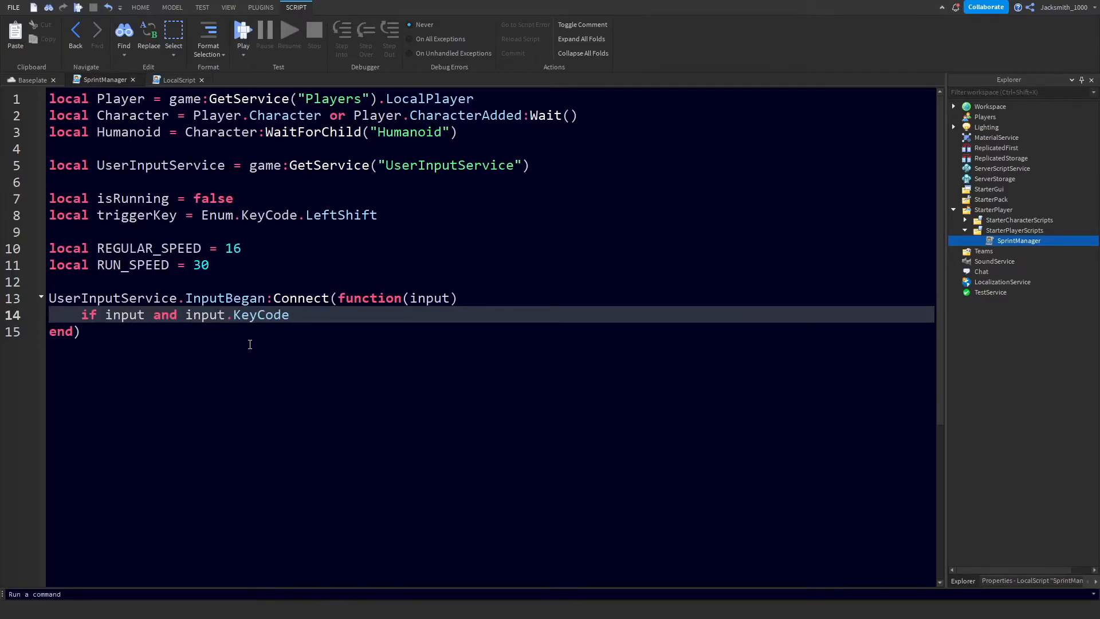
text(=)
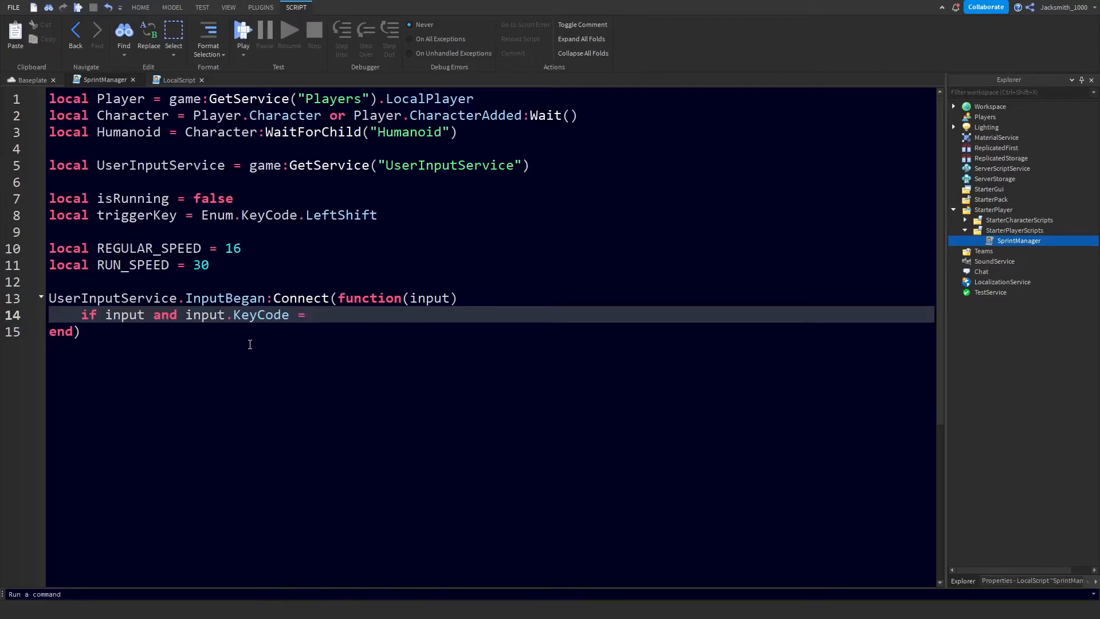
text(=)
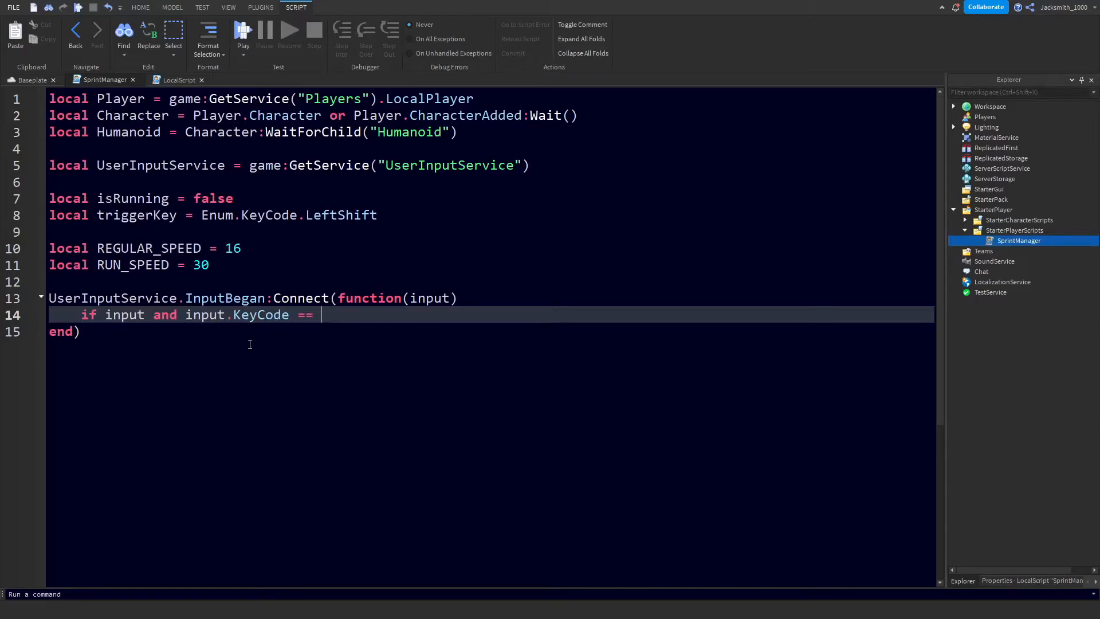
text(triggerKey then)
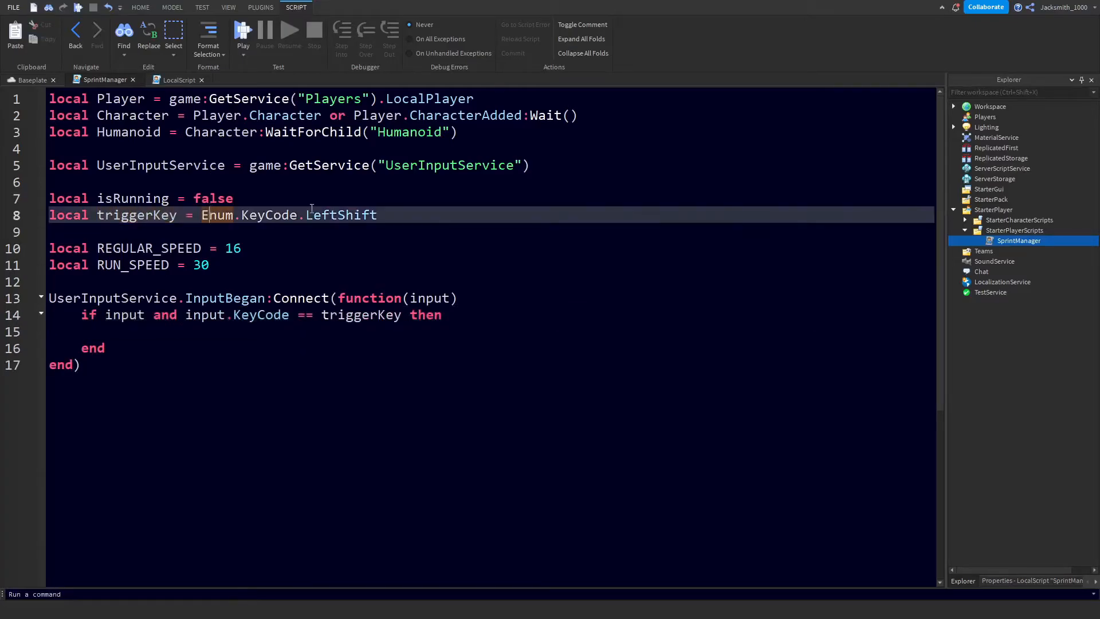
double_click(341, 214)
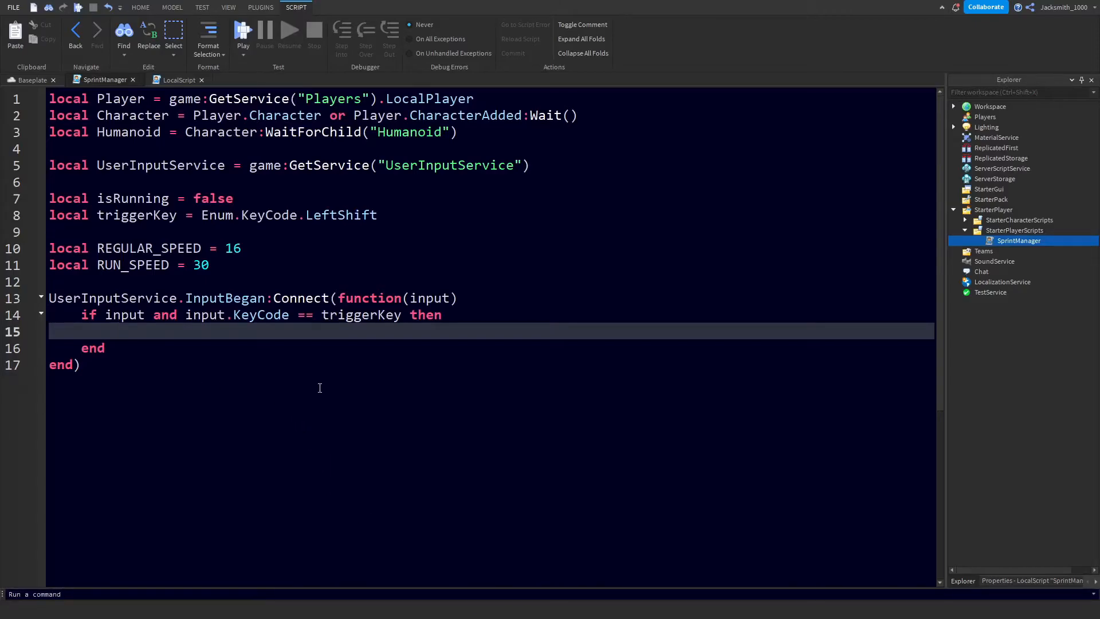
- Set Humanoid.WalkSpeed to RUN_SPEED inside the if block
text(H)
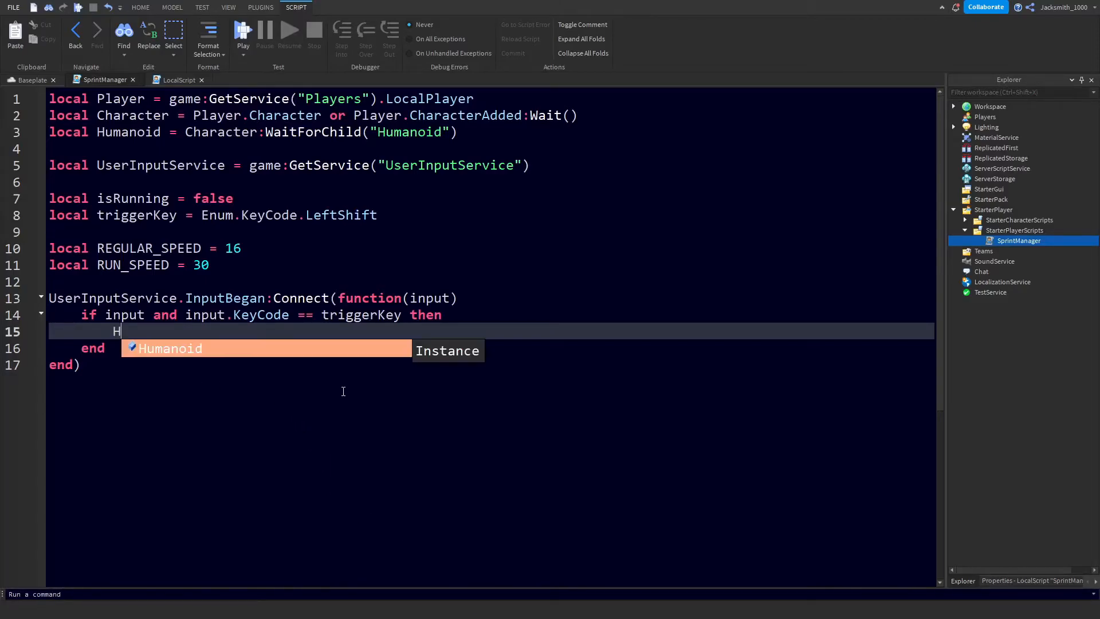
text(umanoid.W)
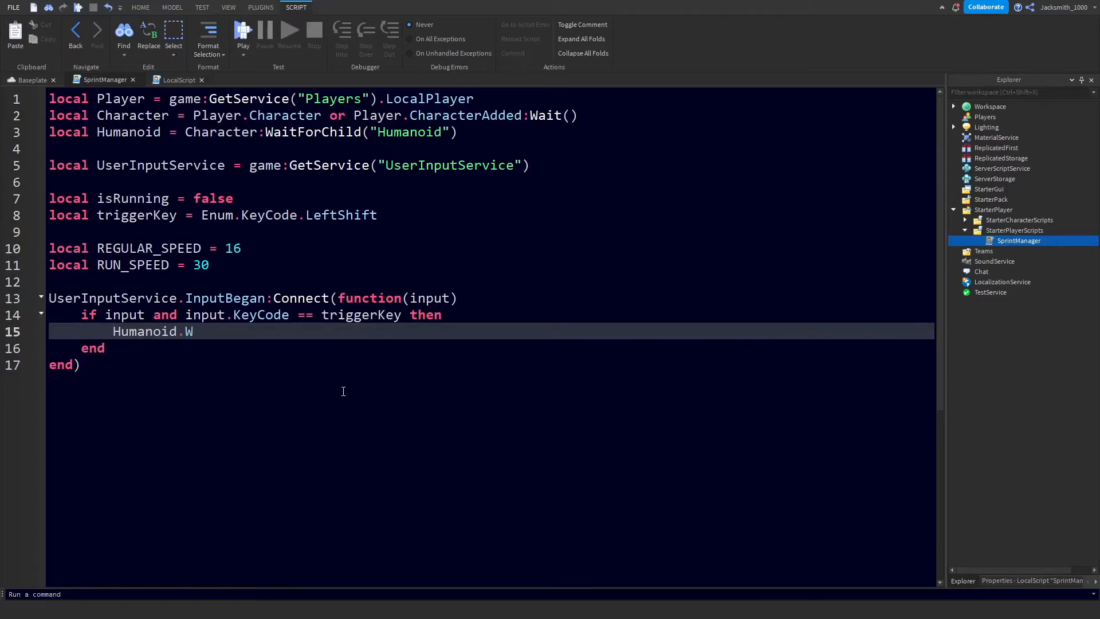
text(alkSpeed)
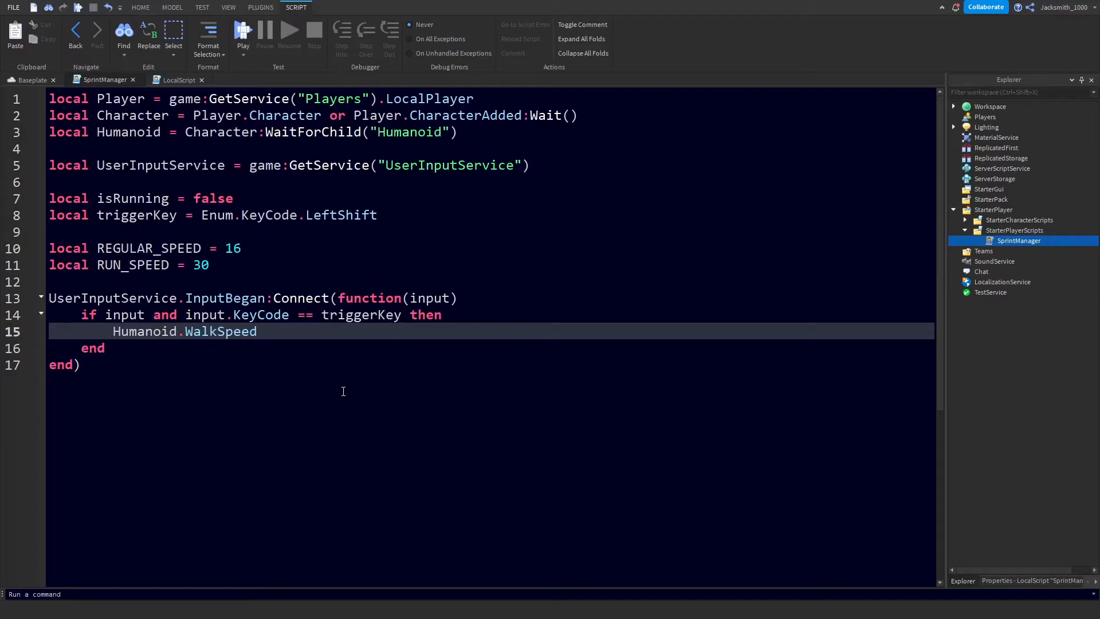
text(=)
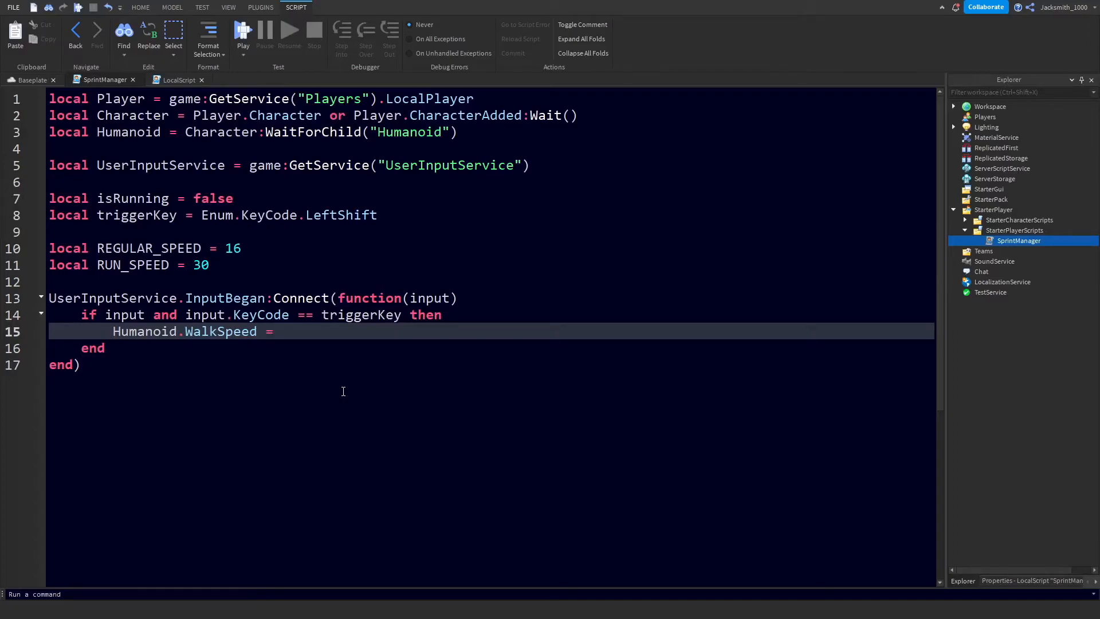
text(Run)
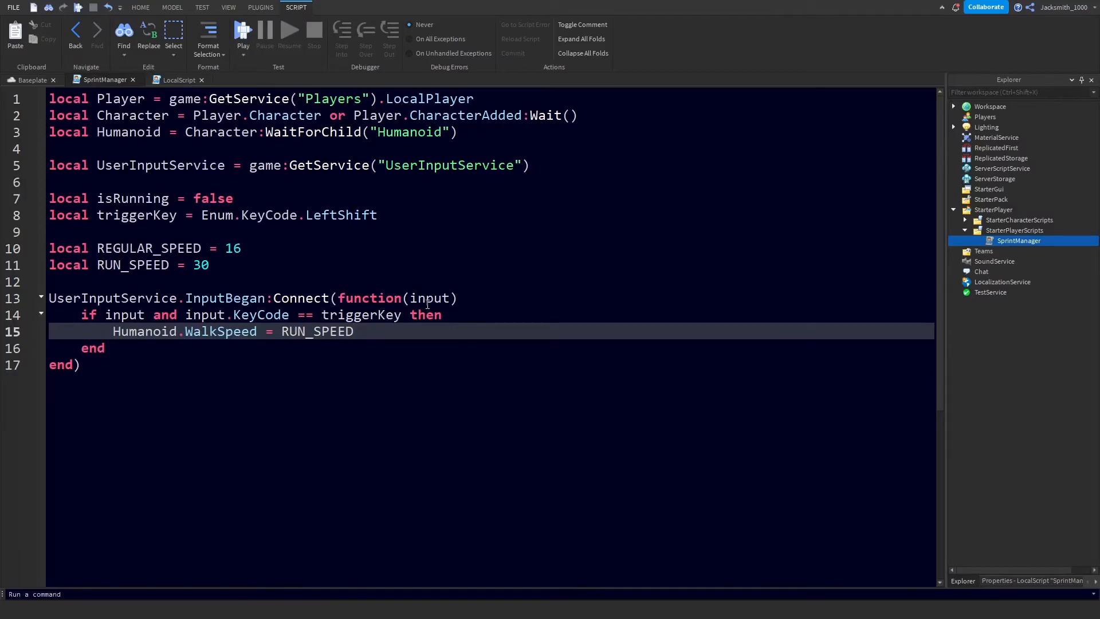
- Set isRunning to true after the WalkSpeed line
text(i)
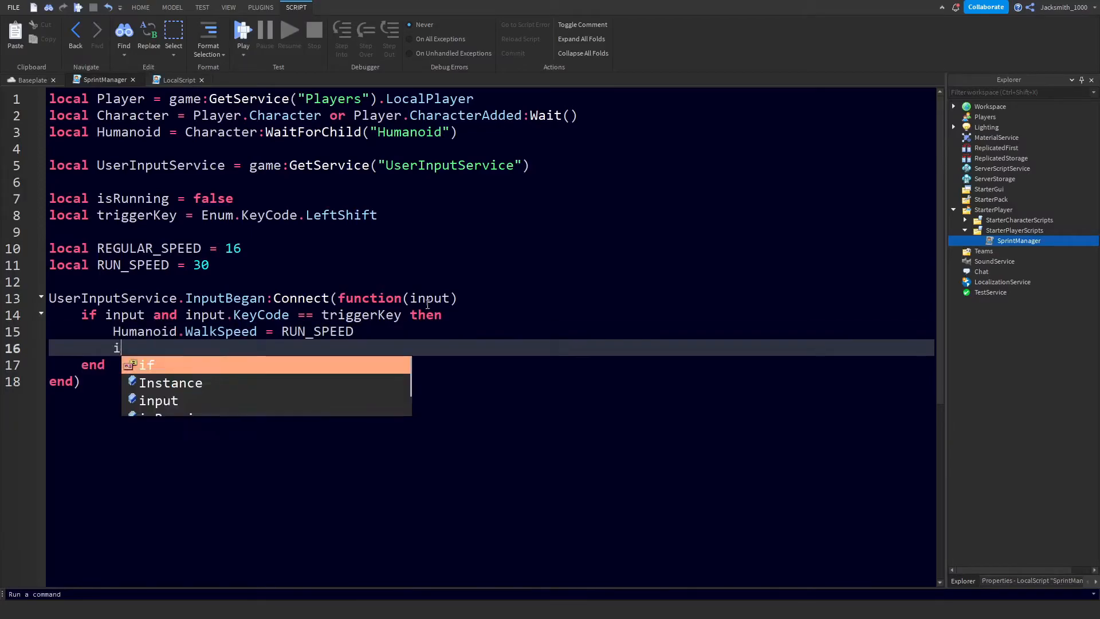
text(sRunning =)
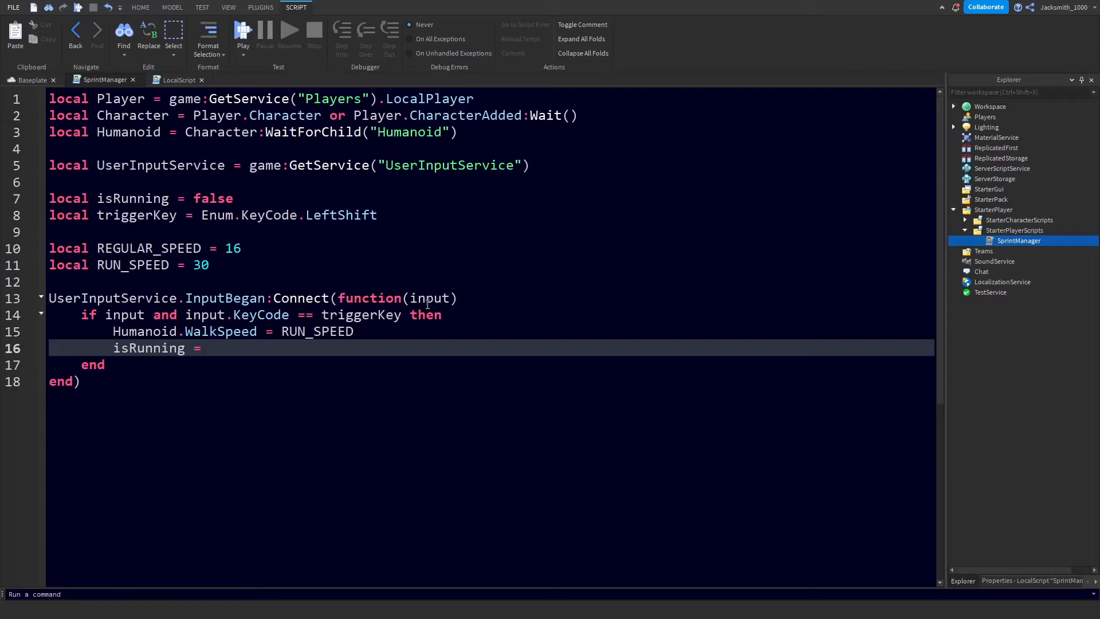
text(true)
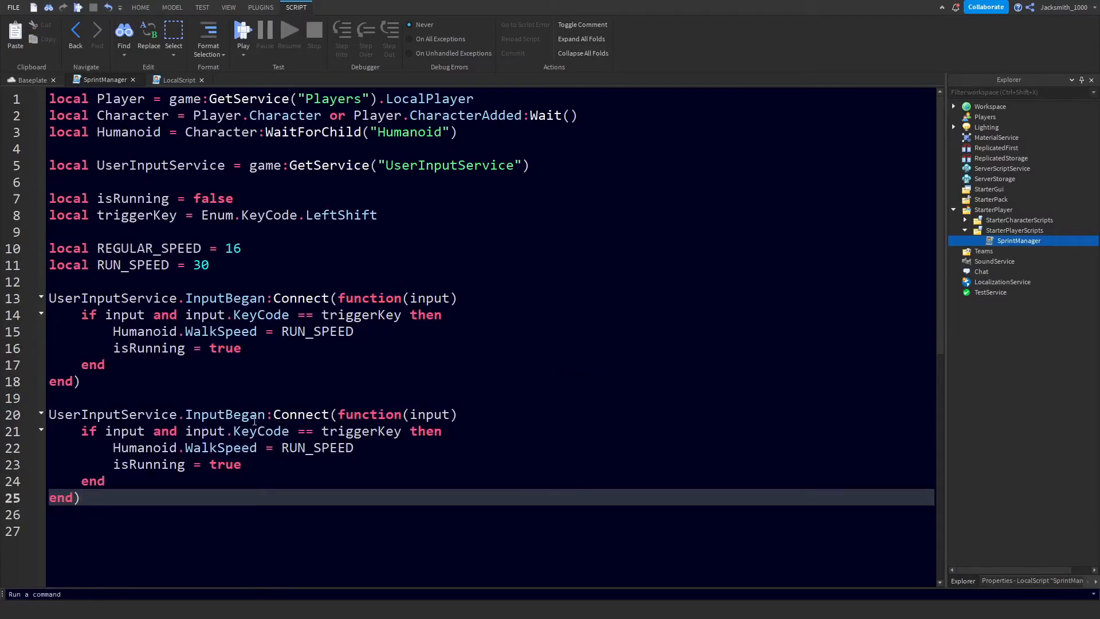
- Replace InputBegan with InputEnded in the copied handler's Connect line
double_click(252, 414)
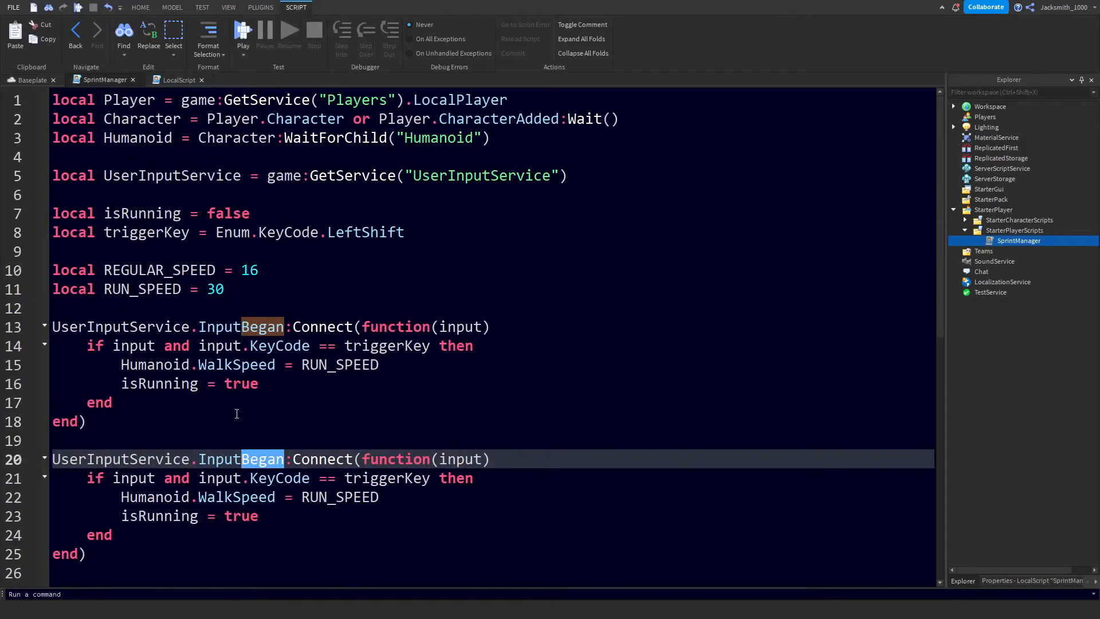
scroll(down, 3)
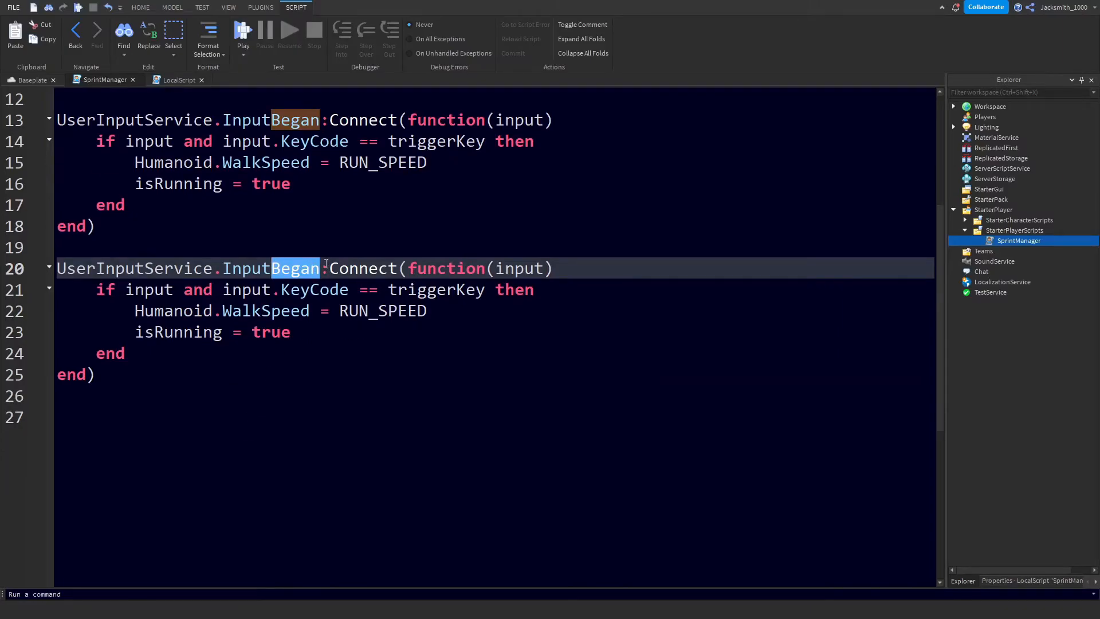
text(En)
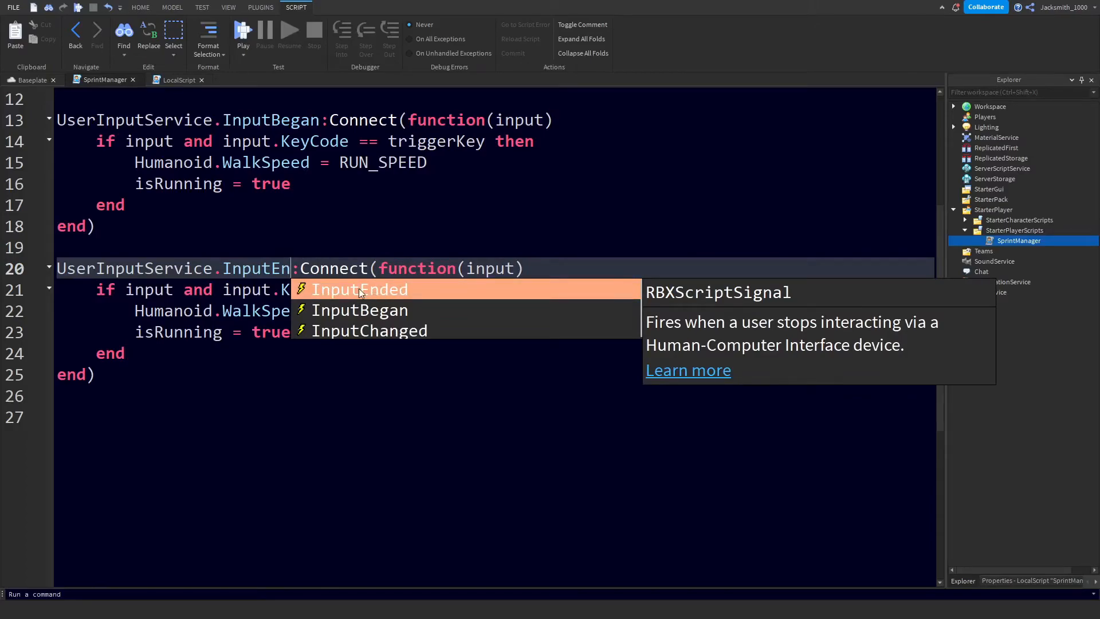
click(358, 289)
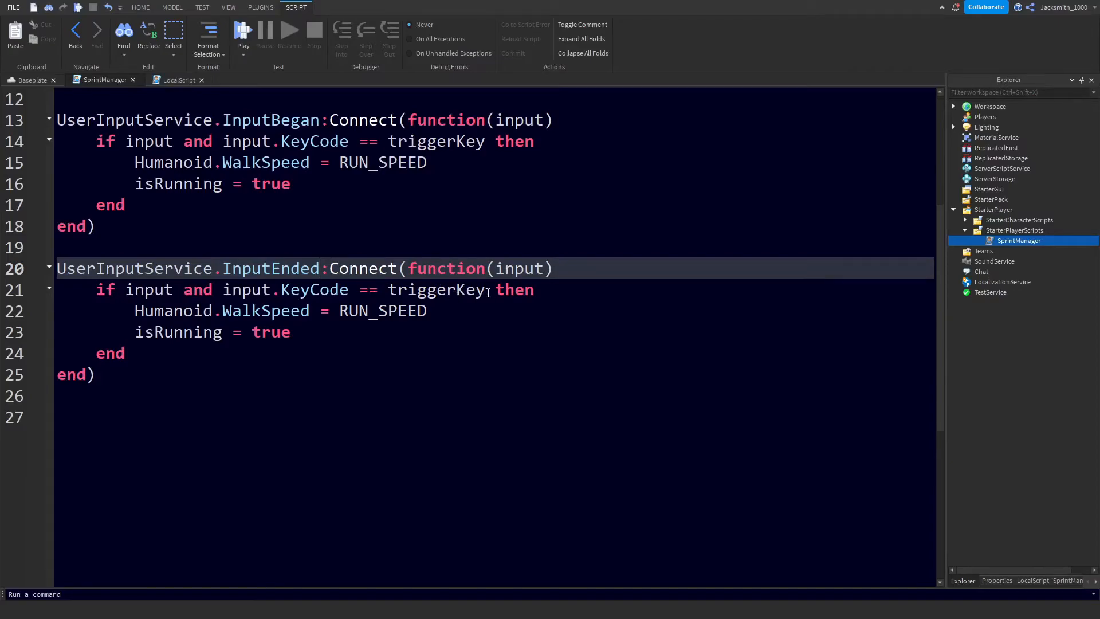
double_click(436, 289)
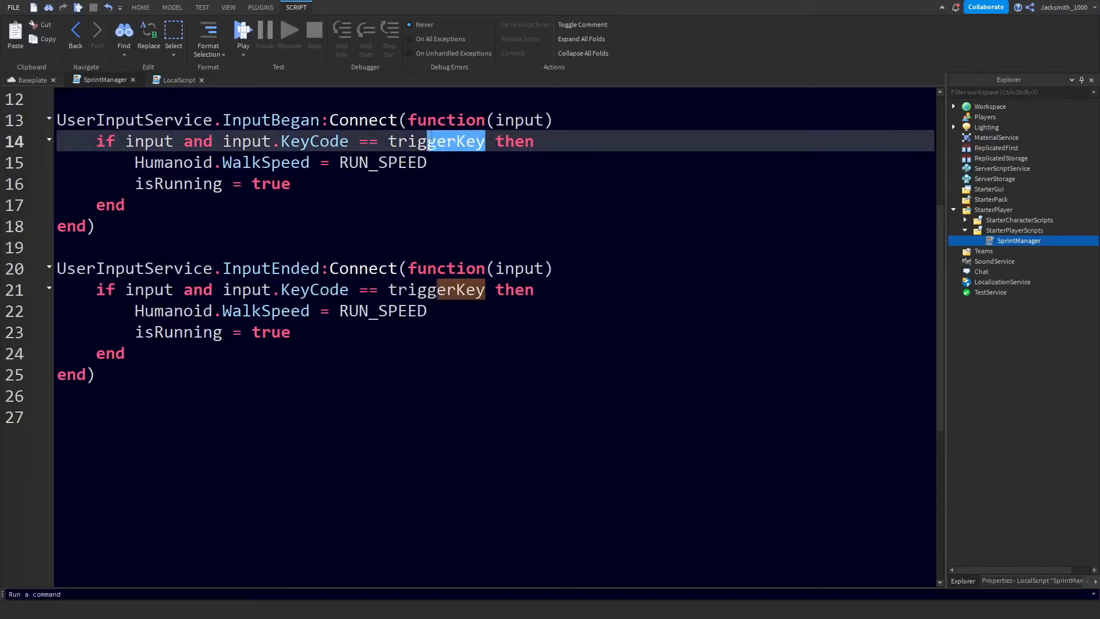
- Change the InputEnded handler to use REGULAR_SPEED and set isRunning to false
double_click(435, 140)
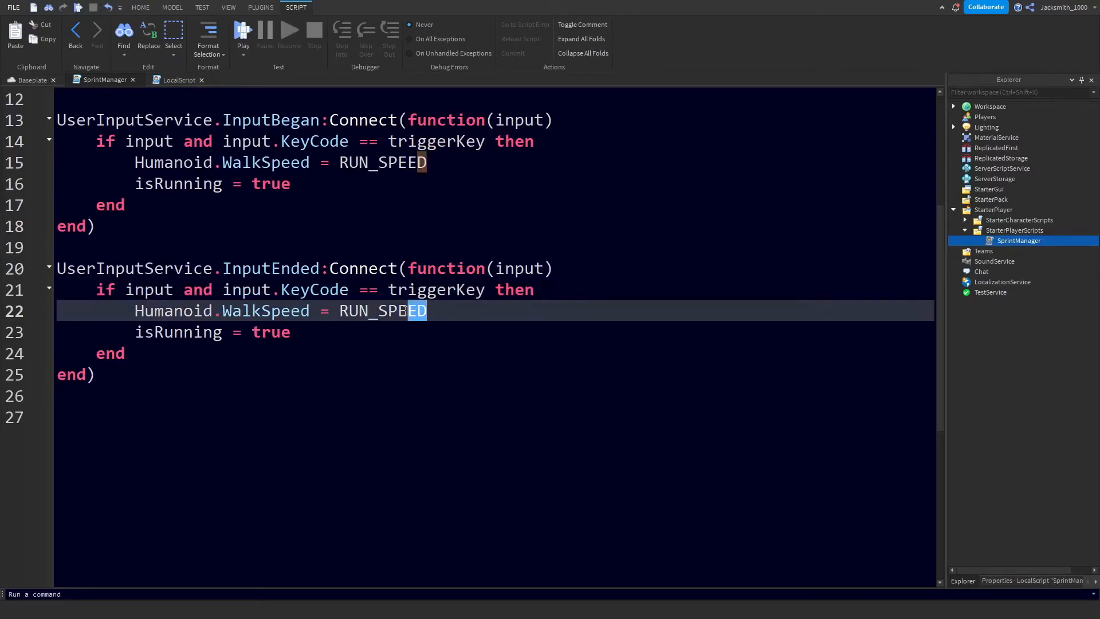
key(Delete)
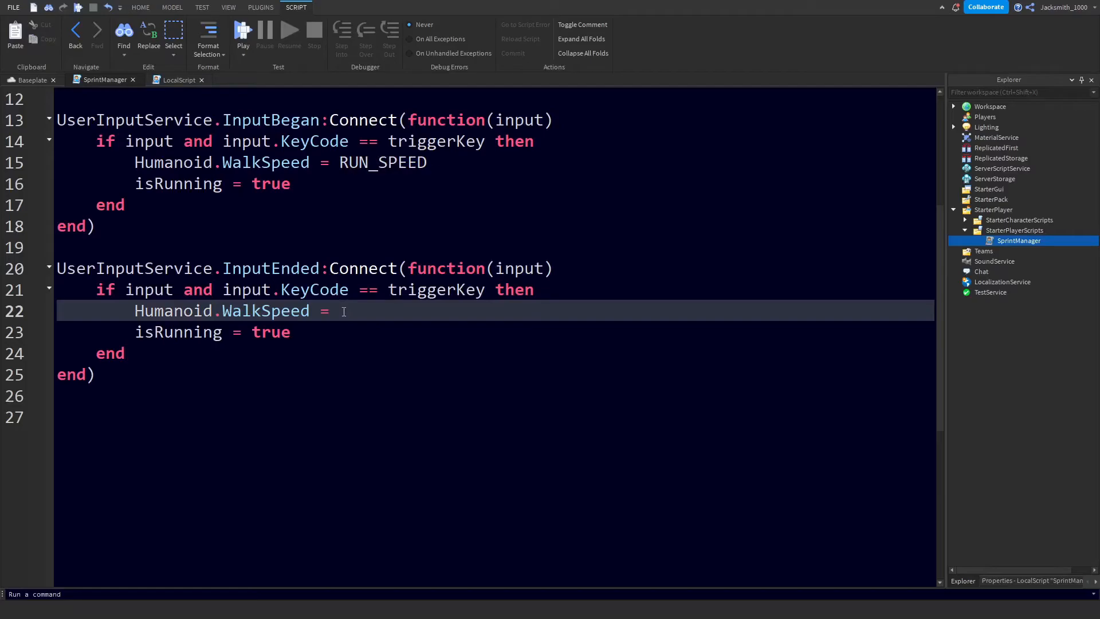
scroll(up, 3)
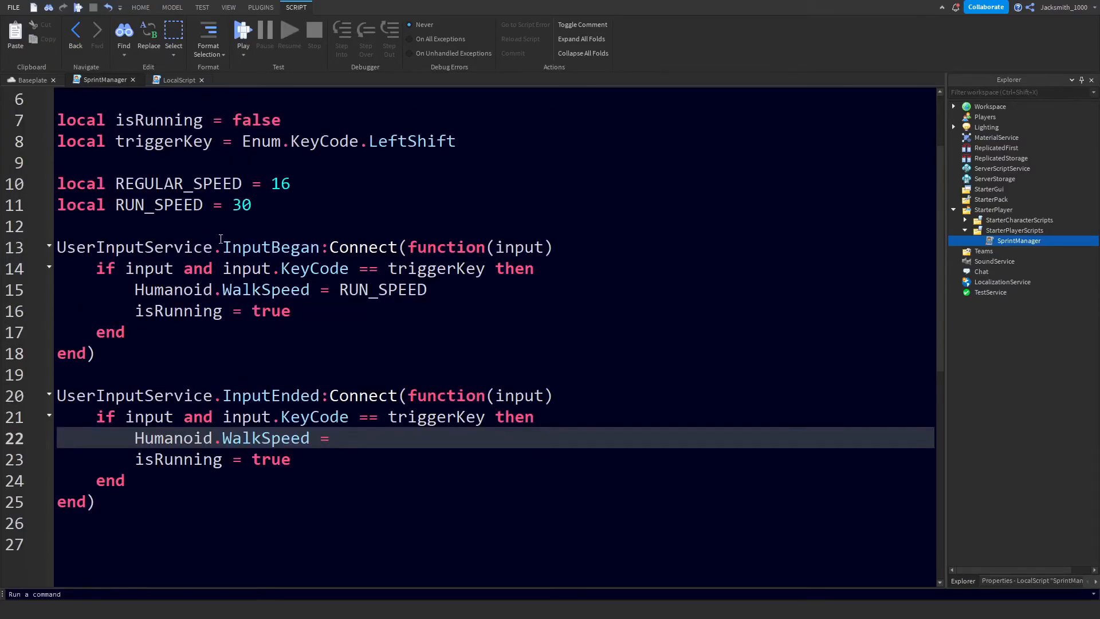
text(Reg)
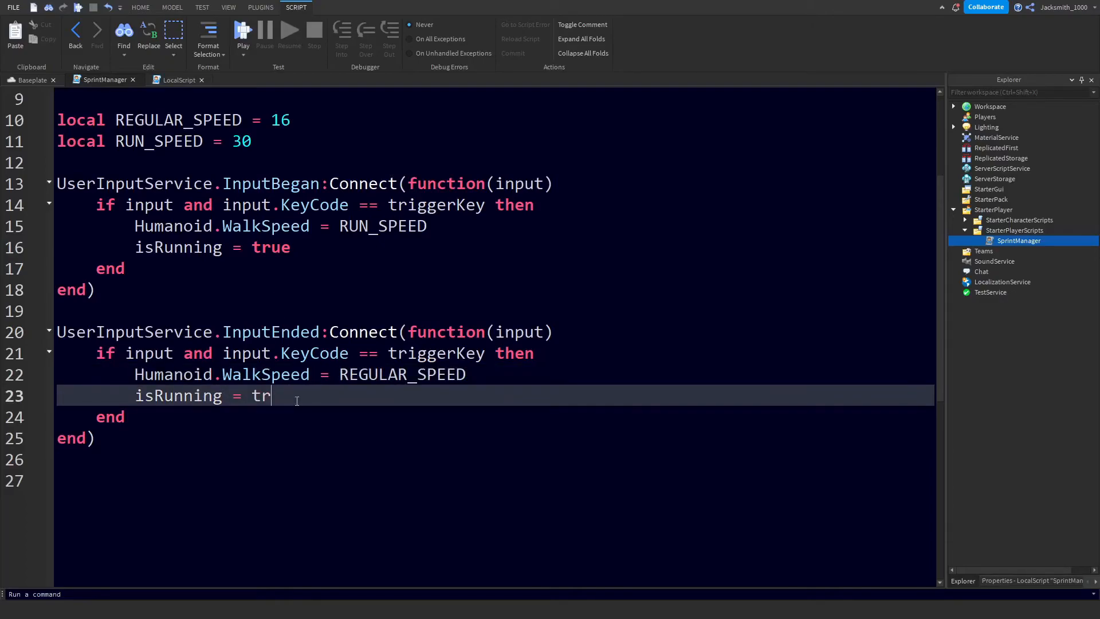
text(alse)
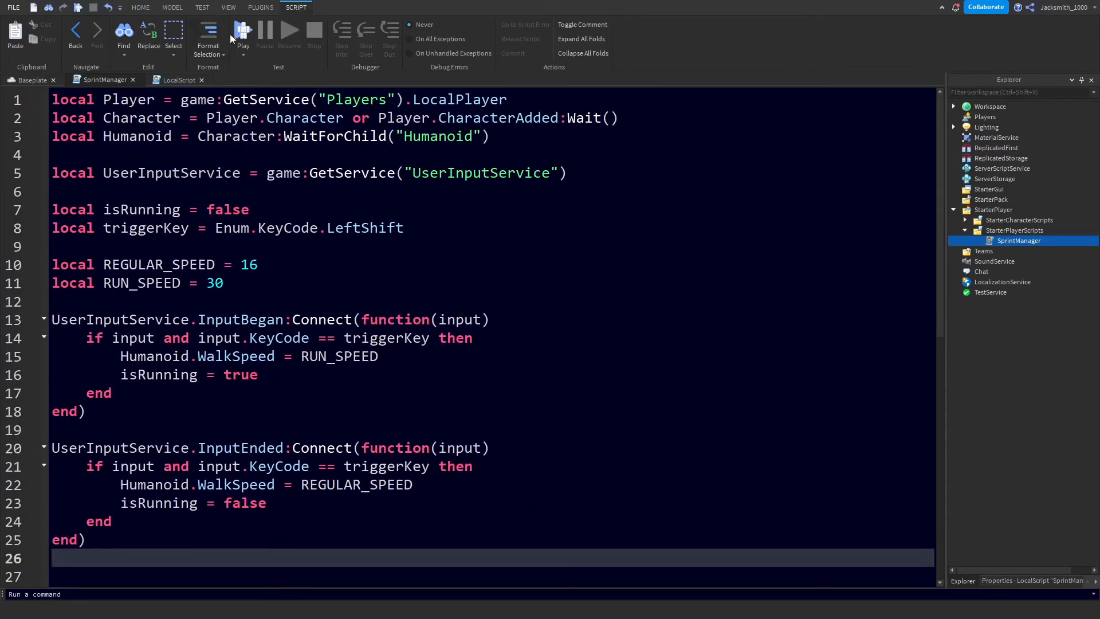
- Start a play test and check Players in Explorer to confirm the player joined
click(243, 30)
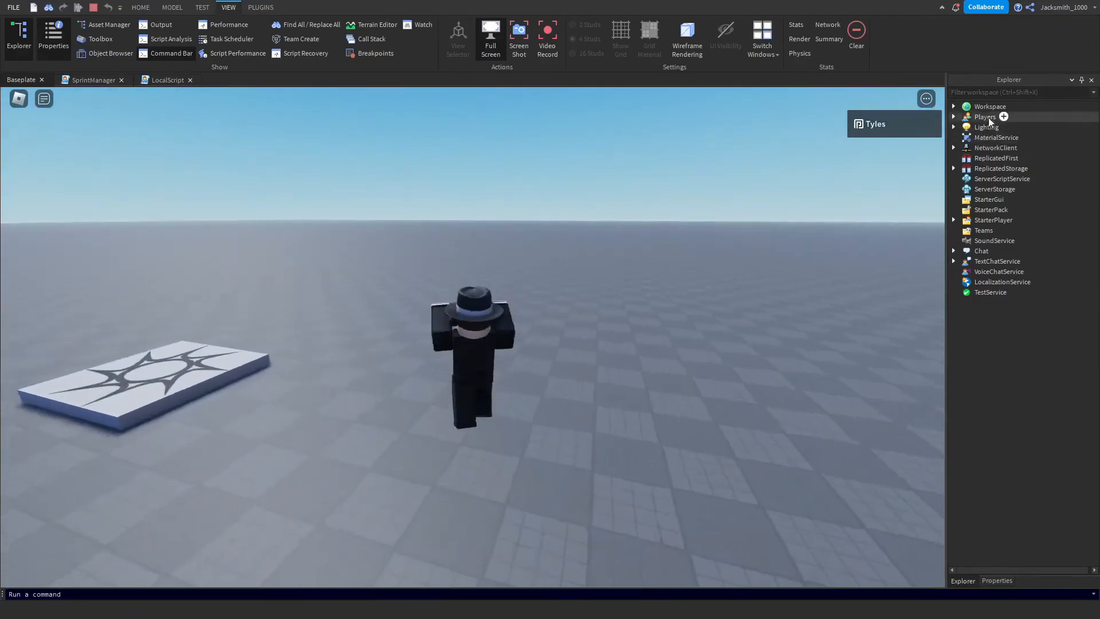
click(954, 117)
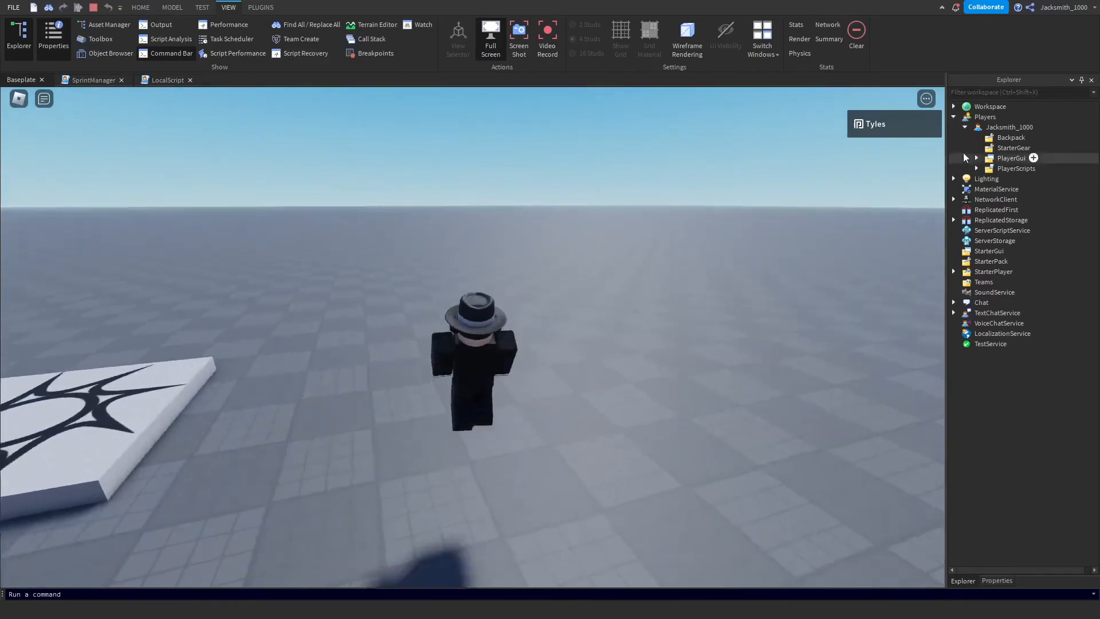
click(955, 117)
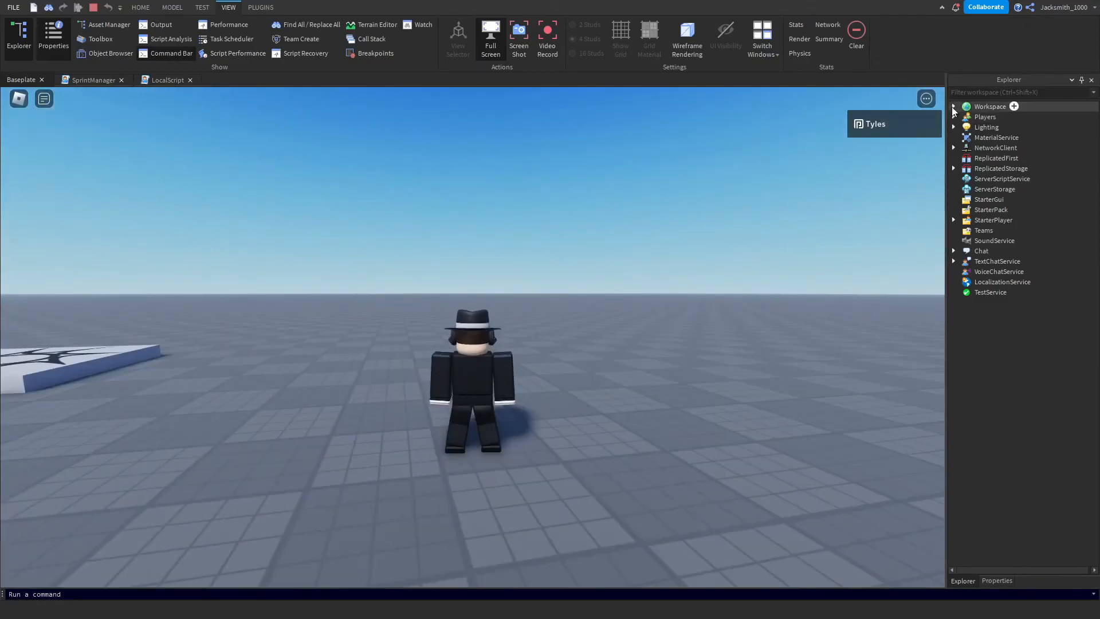
- Select the spawned character's Humanoid under Workspace and reveal WalkSpeed reading 16 in Properties
click(955, 106)
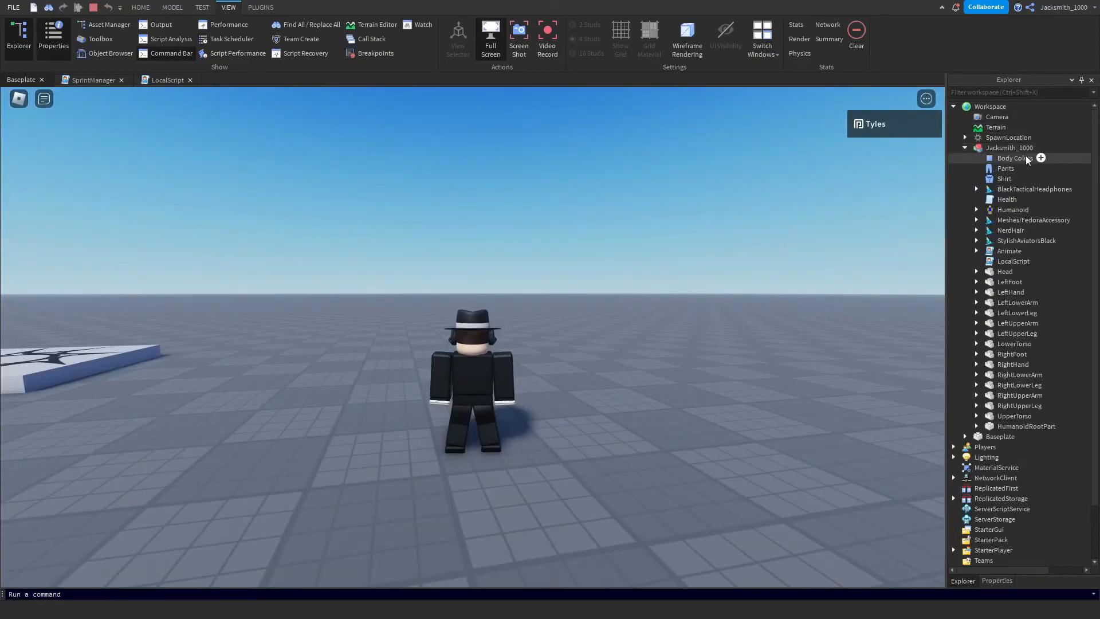
click(1010, 147)
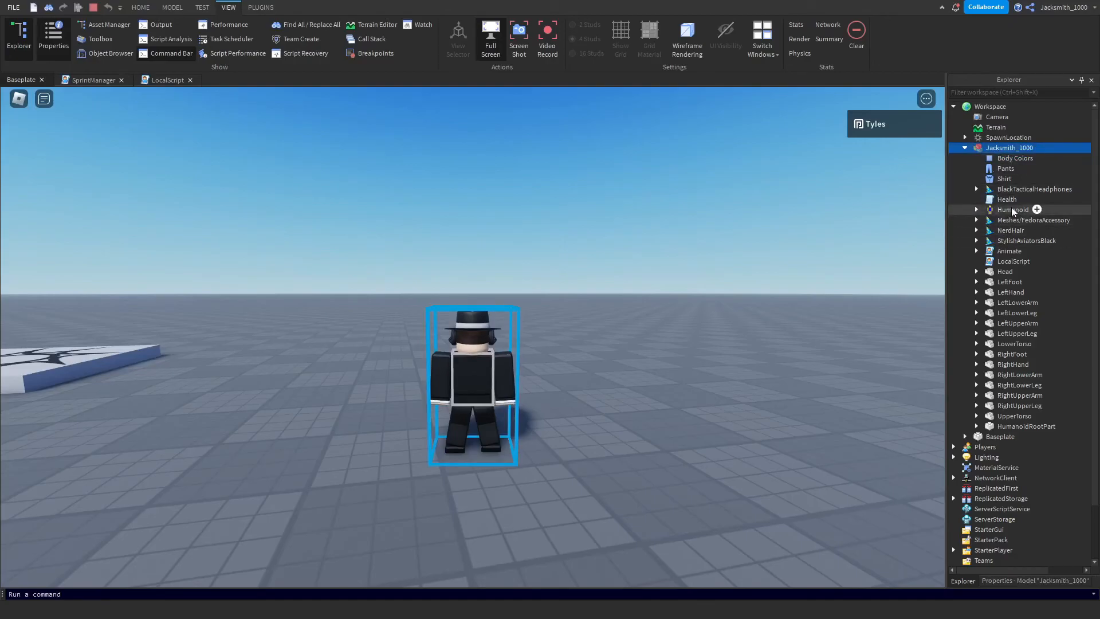
click(1014, 209)
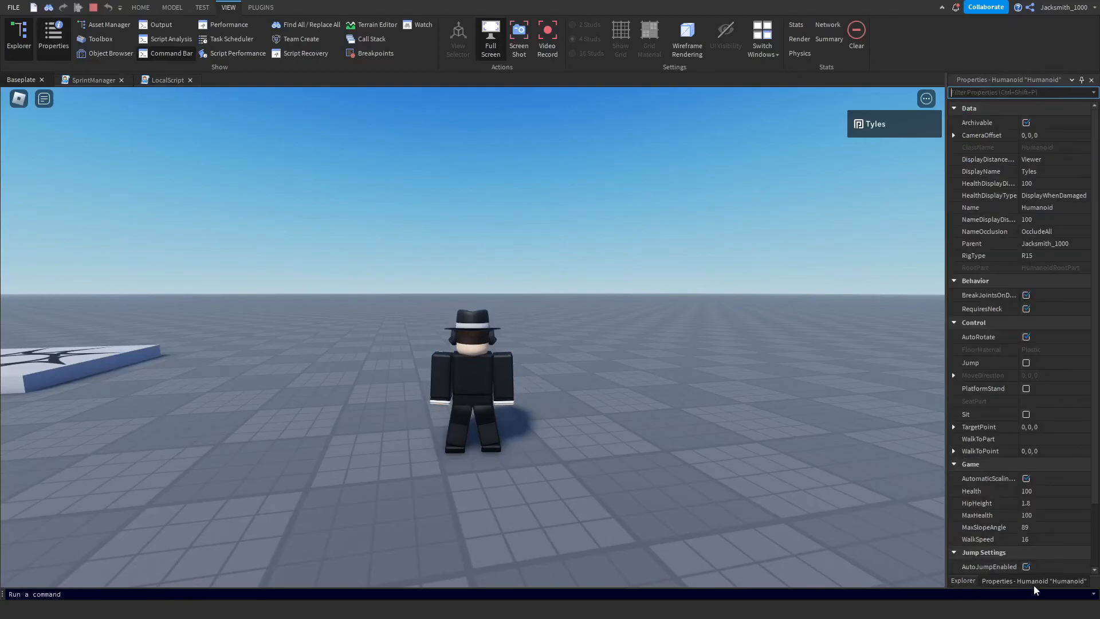
scroll(down, 3)
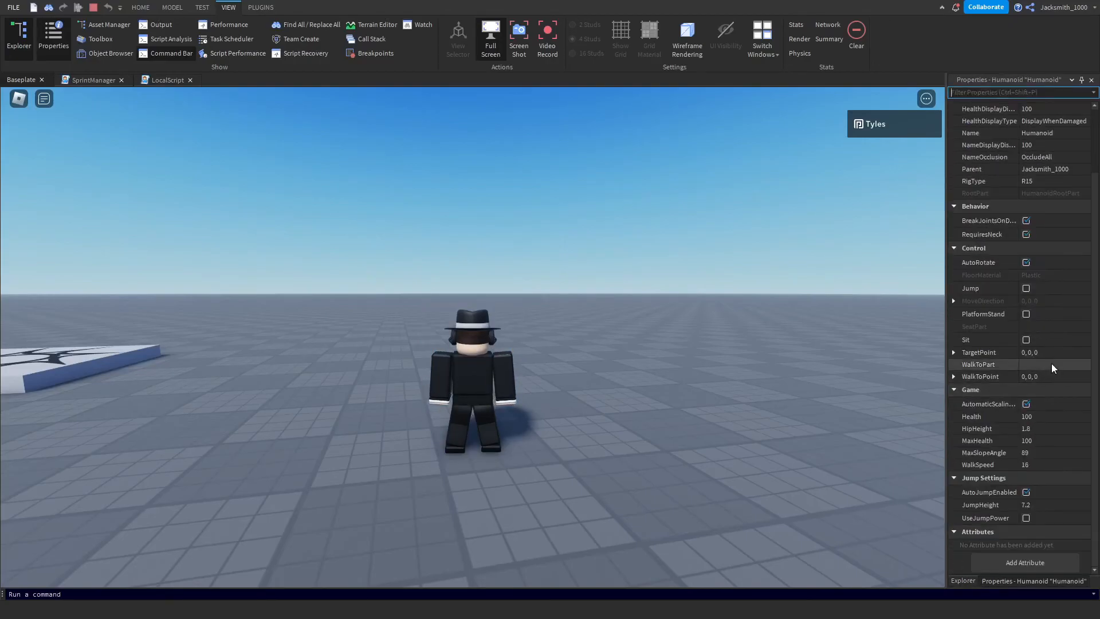